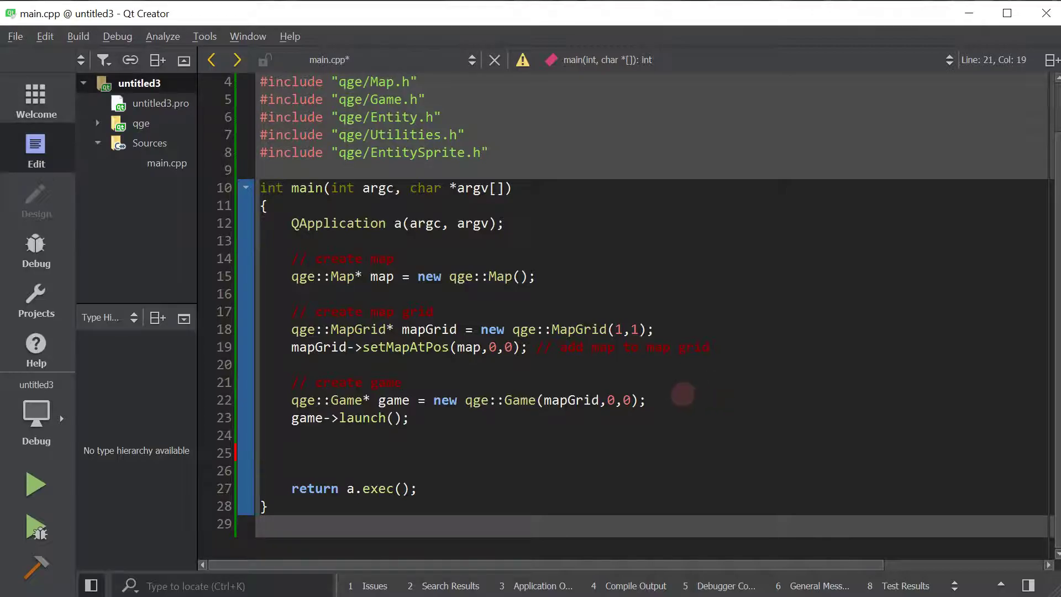
- Check the Utilities include, then put the cursor back on empty line 25
{"action": "left_click", "coordinate": [403, 383]}
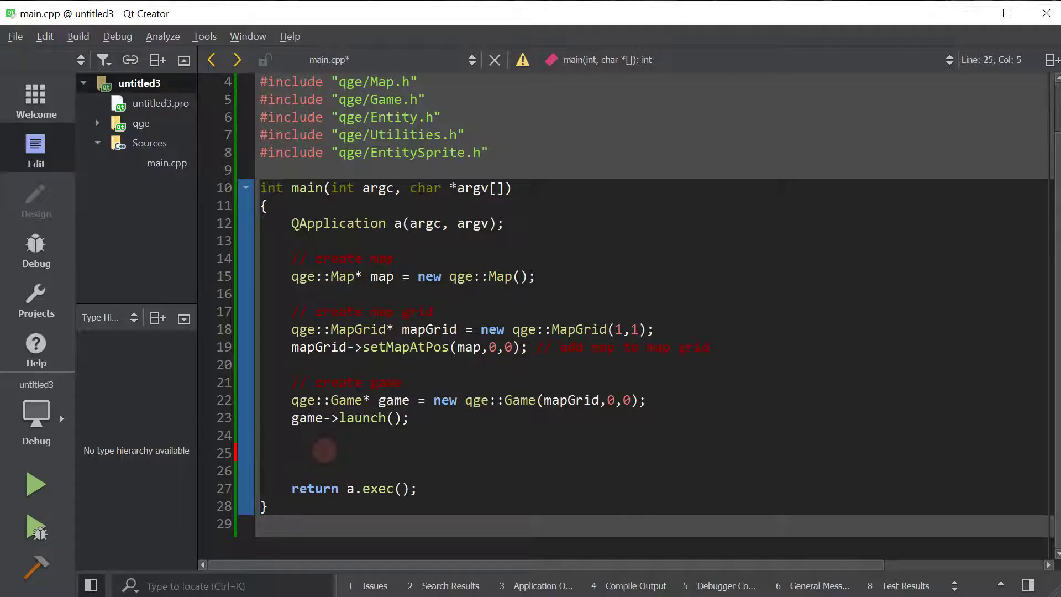
{"action": "left_click", "coordinate": [293, 452]}
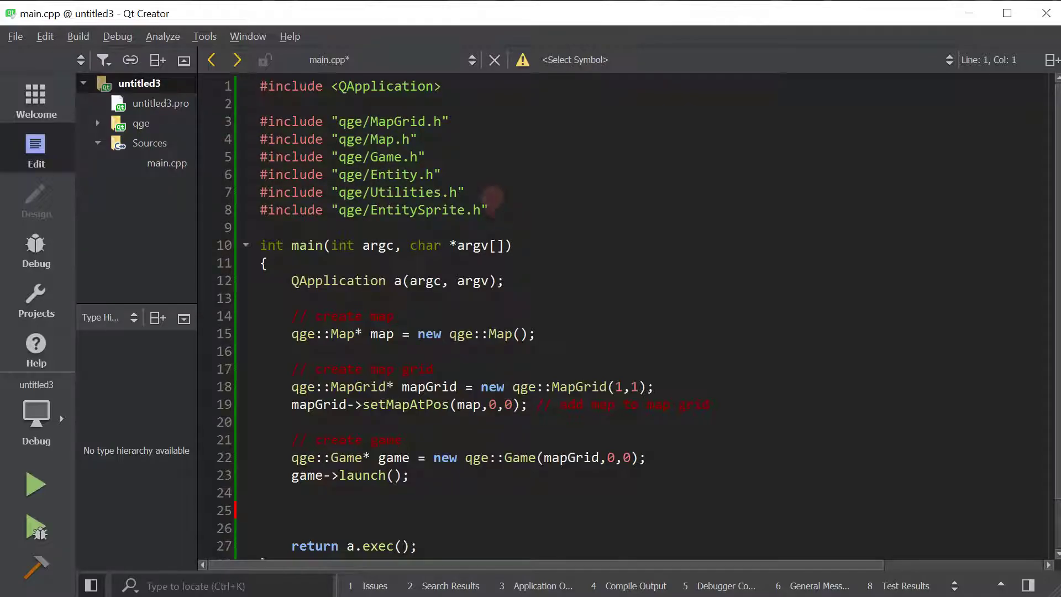
{"action": "triple_click", "coordinate": [362, 193]}
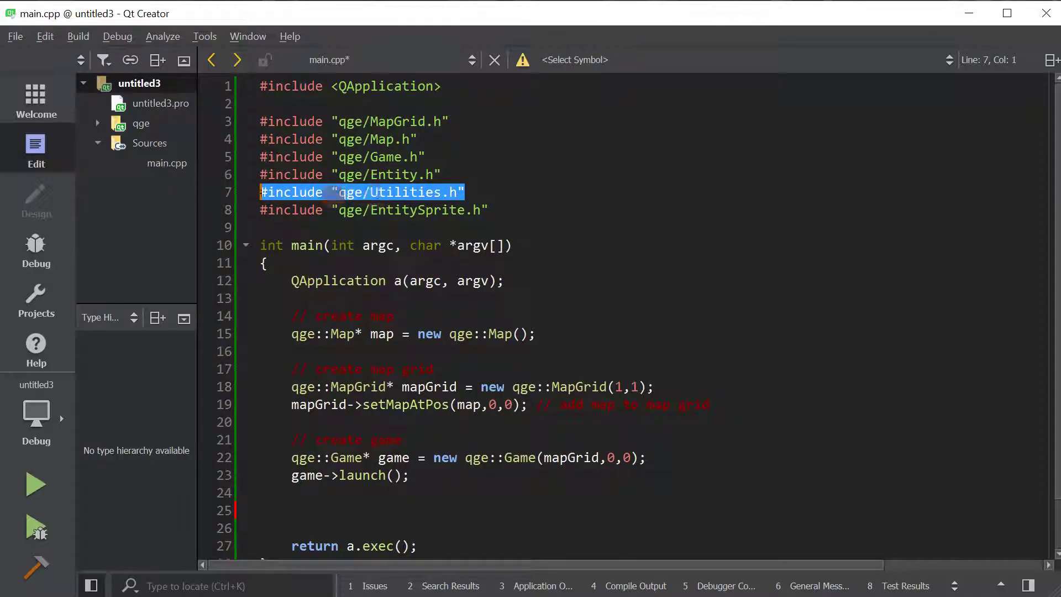
{"action": "scroll", "scroll_direction": "down", "scroll_amount": 3}
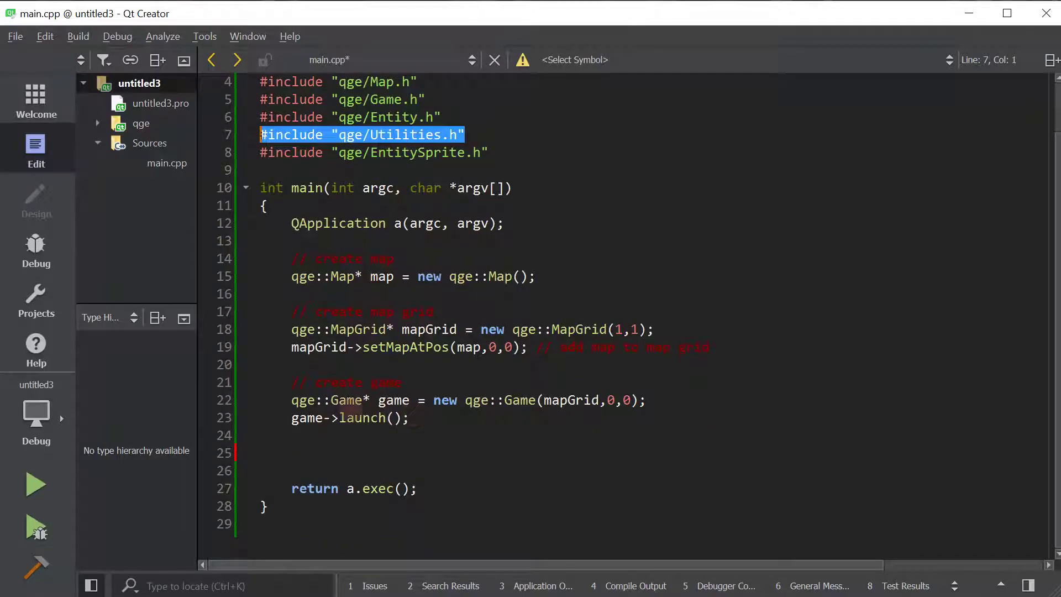
{"action": "left_click", "coordinate": [292, 452]}
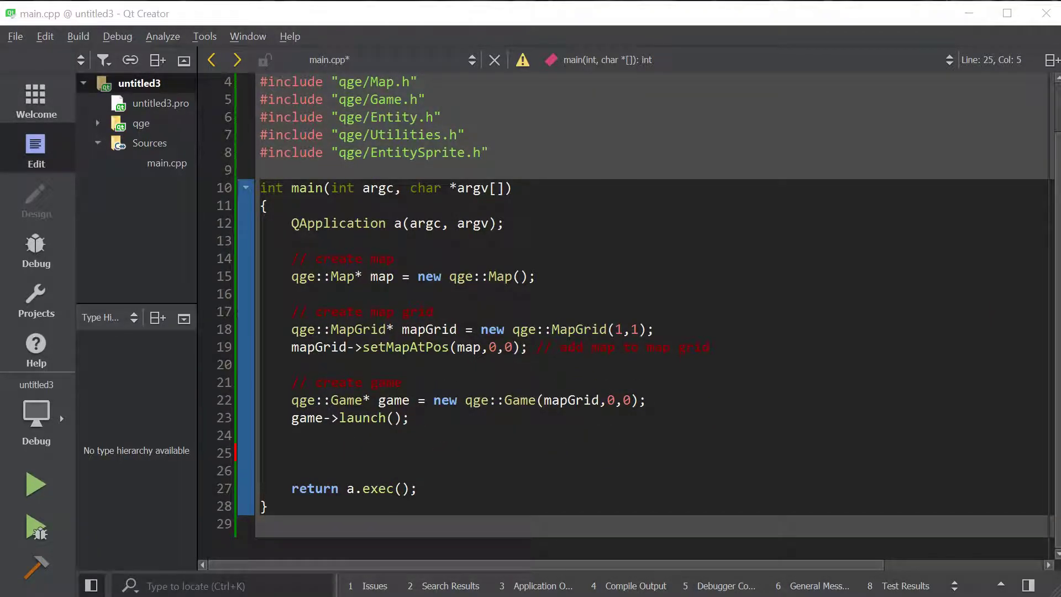
- Write the line qge::Entity* entity = qge::getMinitaurEntity(); on line 25
{"action": "type", "text": "q"}
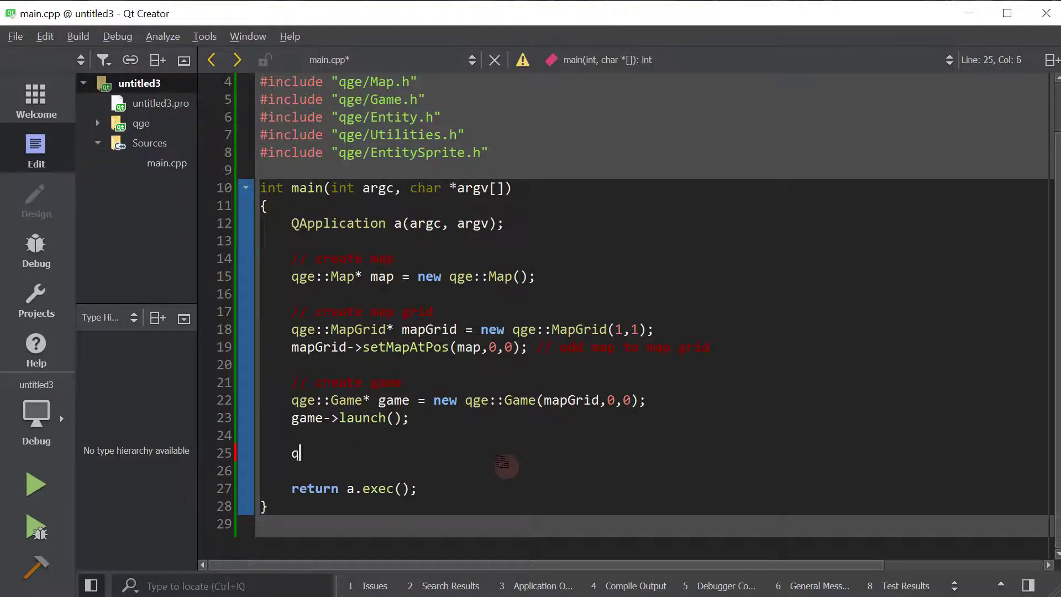
{"action": "type", "text": "ge::en"}
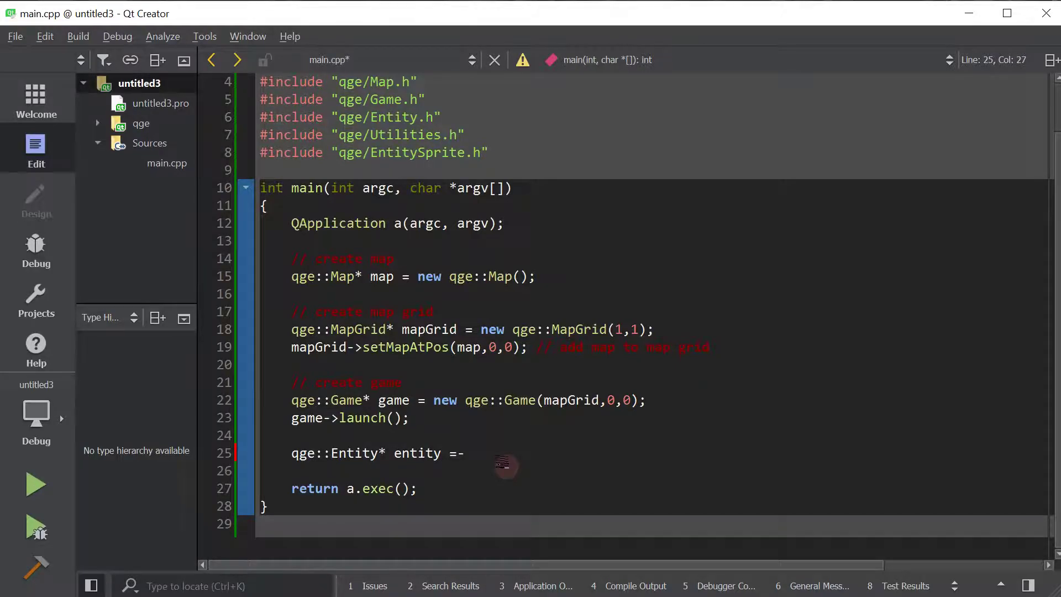
{"action": "type", "text": "qge::"}
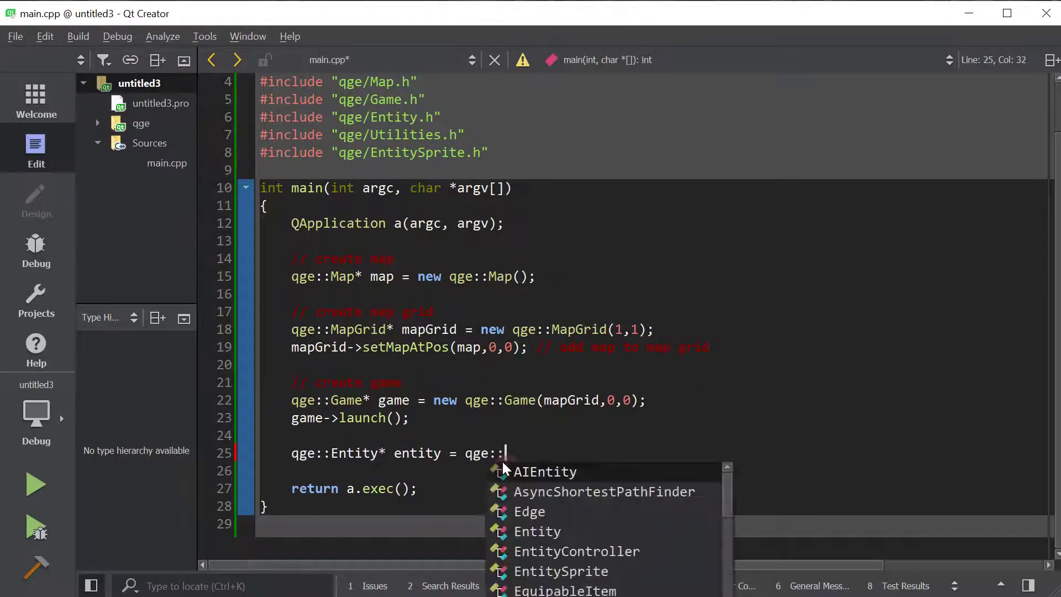
{"action": "type", "text": "getMinitaurEntity()"}
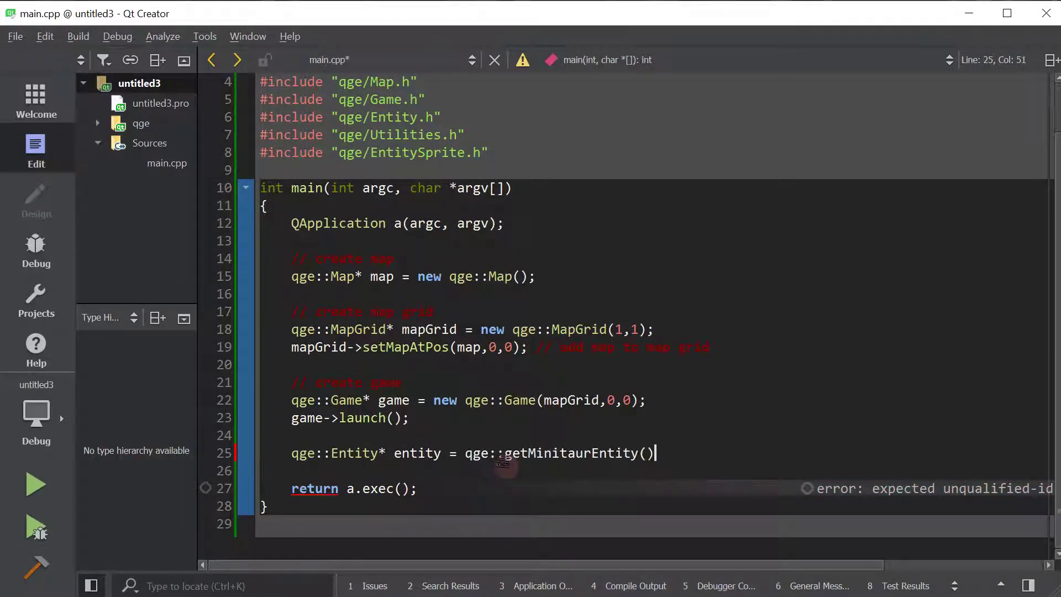
{"action": "type", "text": ";"}
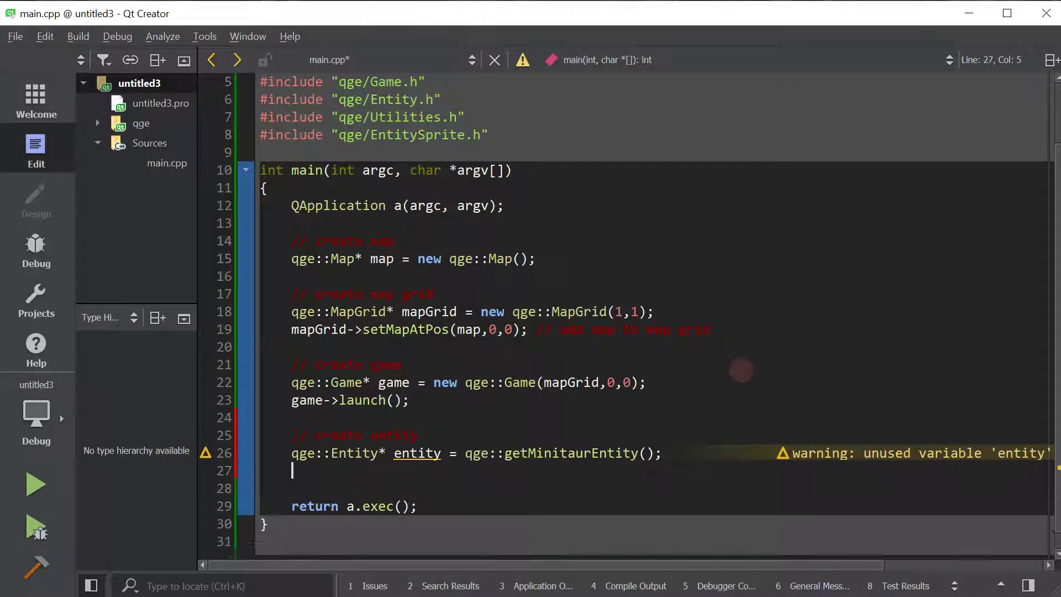
- Start a blank // comment under the entity line and place the cursor below the includes
{"action": "type", "text": "//"}
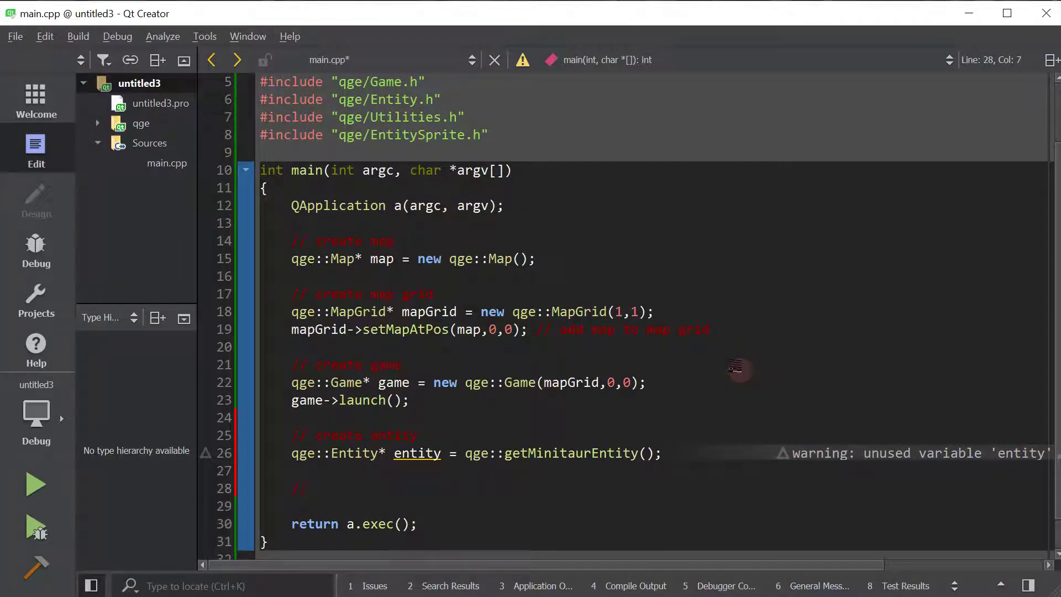
{"action": "scroll", "scroll_direction": "down", "scroll_amount": 3}
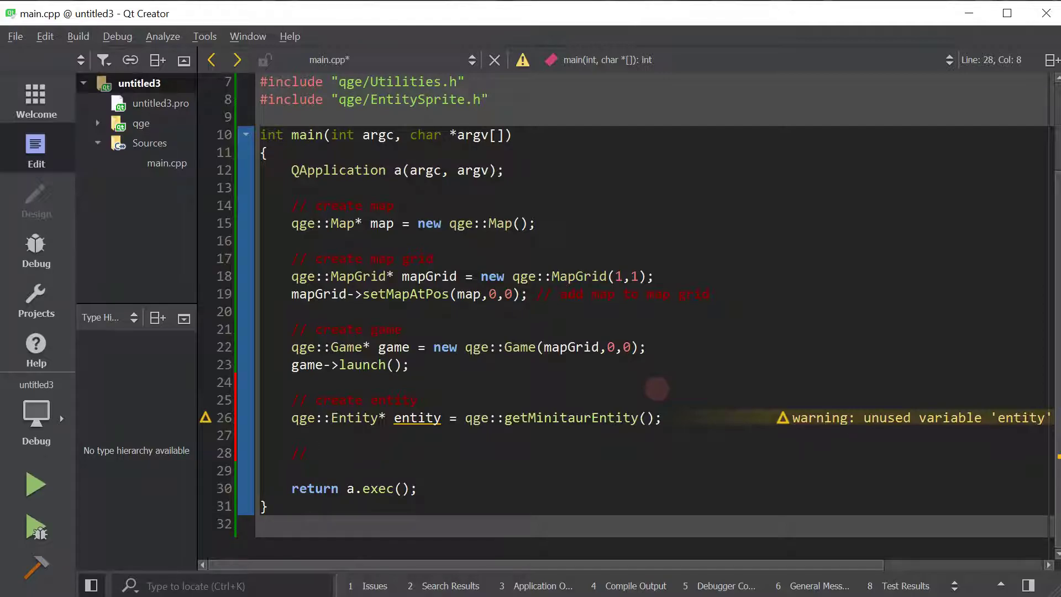
{"action": "left_click", "coordinate": [313, 452]}
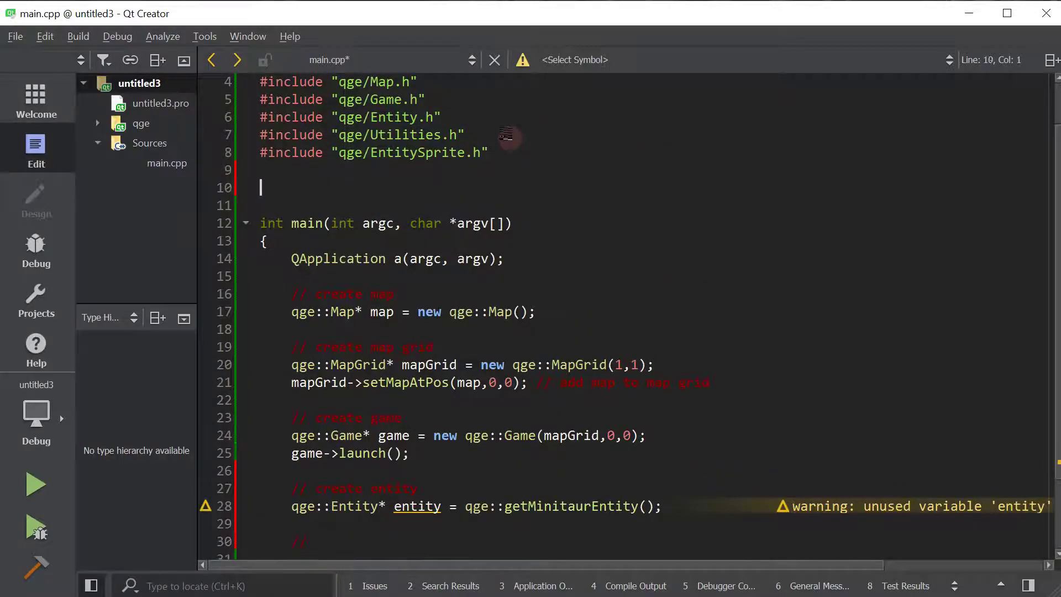
- Add #include "qge/ECKeyboardMoverPerspective.h" on line 10 using autocompletion
{"action": "type", "text": "#include"}
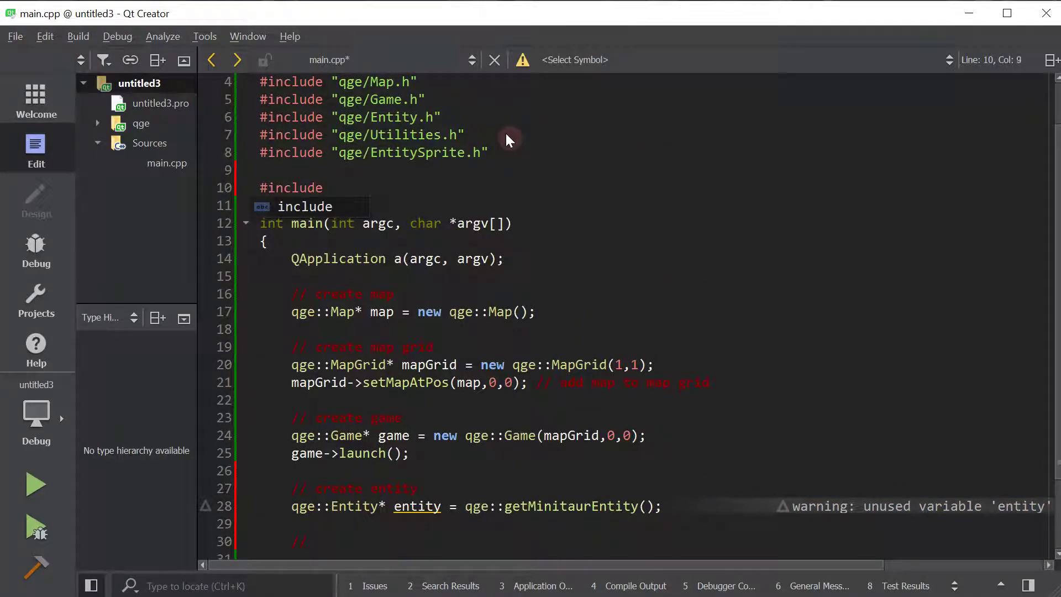
{"action": "type", "text": "\"qge/"}
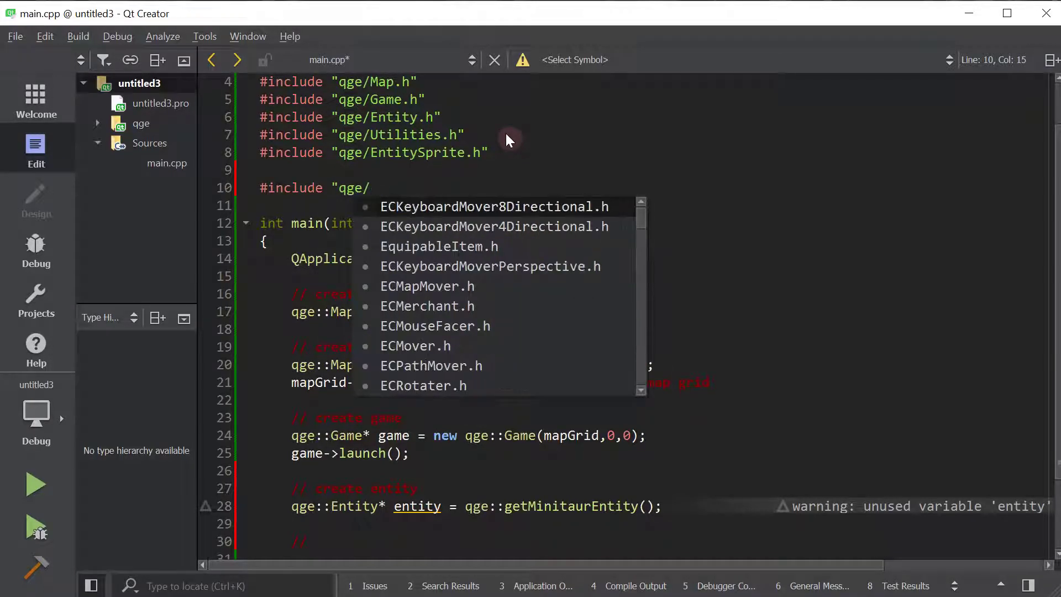
{"action": "type", "text": "E"}
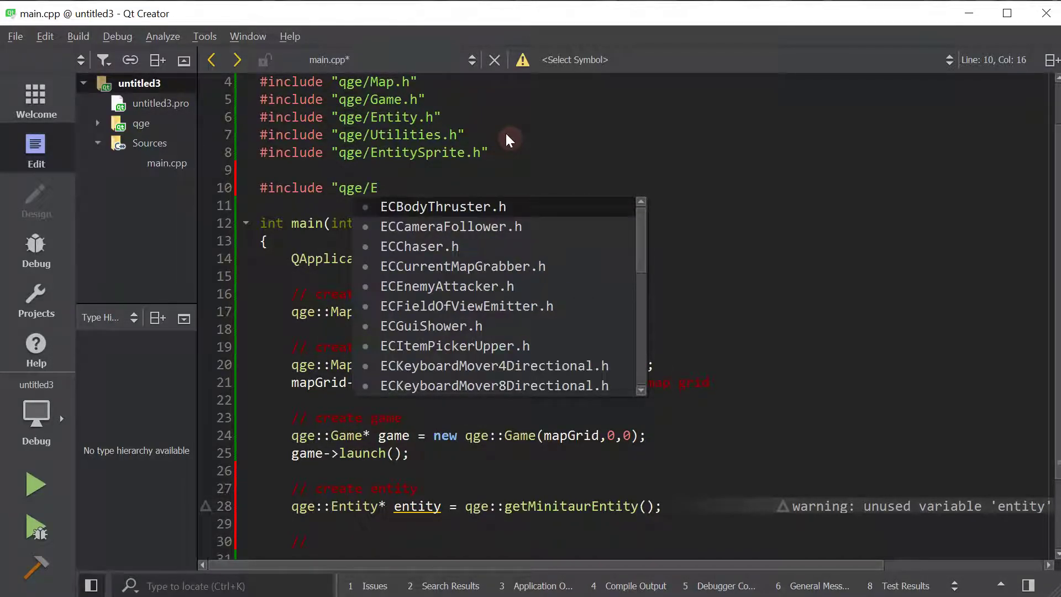
{"action": "type", "text": "CKeyboardMoverPerspective.h"}
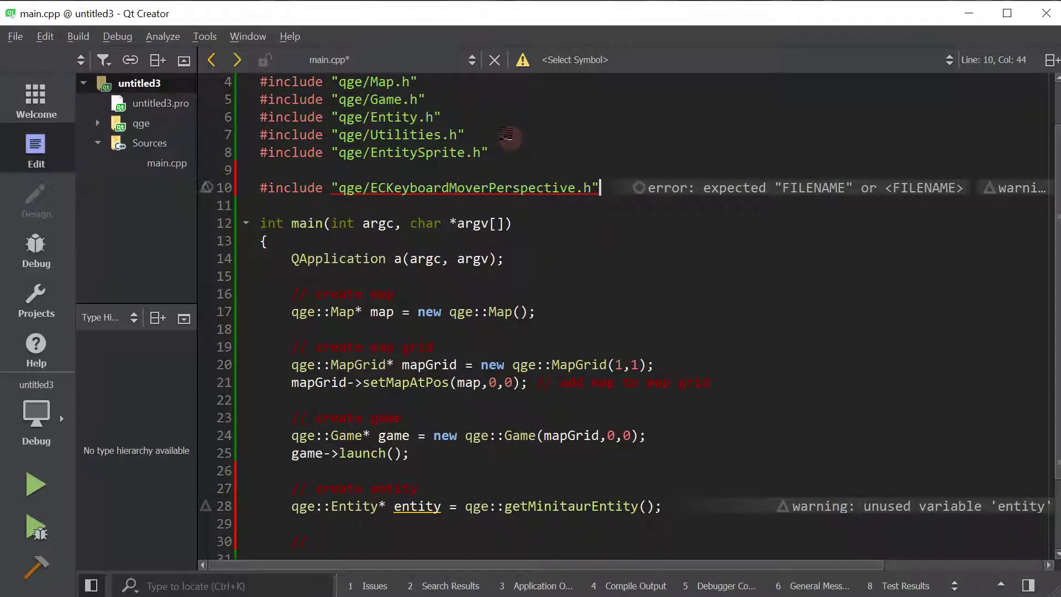
{"action": "scroll", "scroll_direction": "down", "scroll_amount": 3}
{"action": "type", "text": " create the entity spe"}
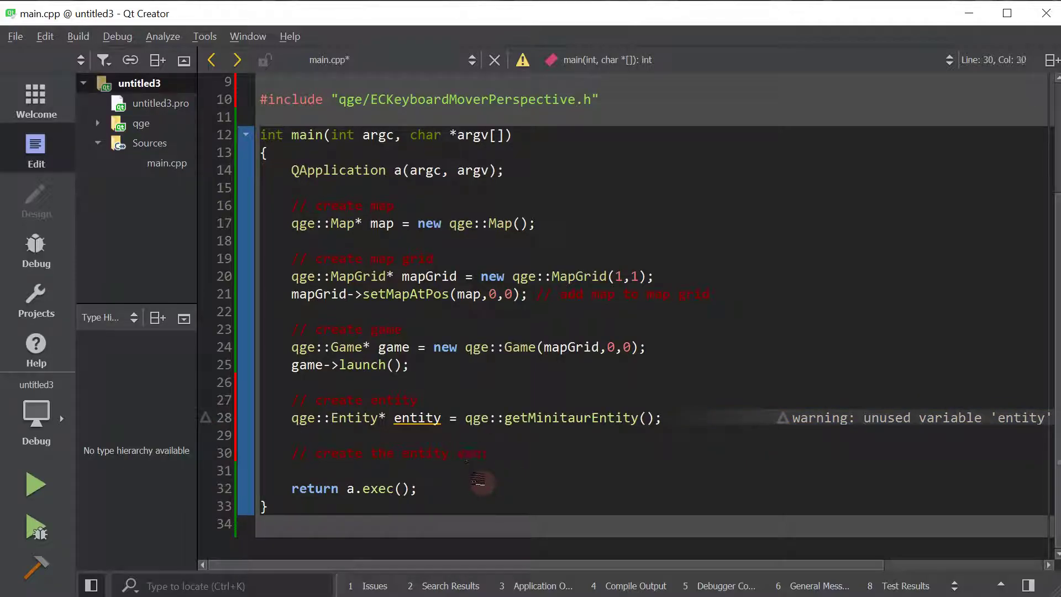
- Under a 'controller' comment, create keyboardMoverController = new qge::ECKeyboardMoverPerspective(entity)
{"action": "type", "text": "controller"}
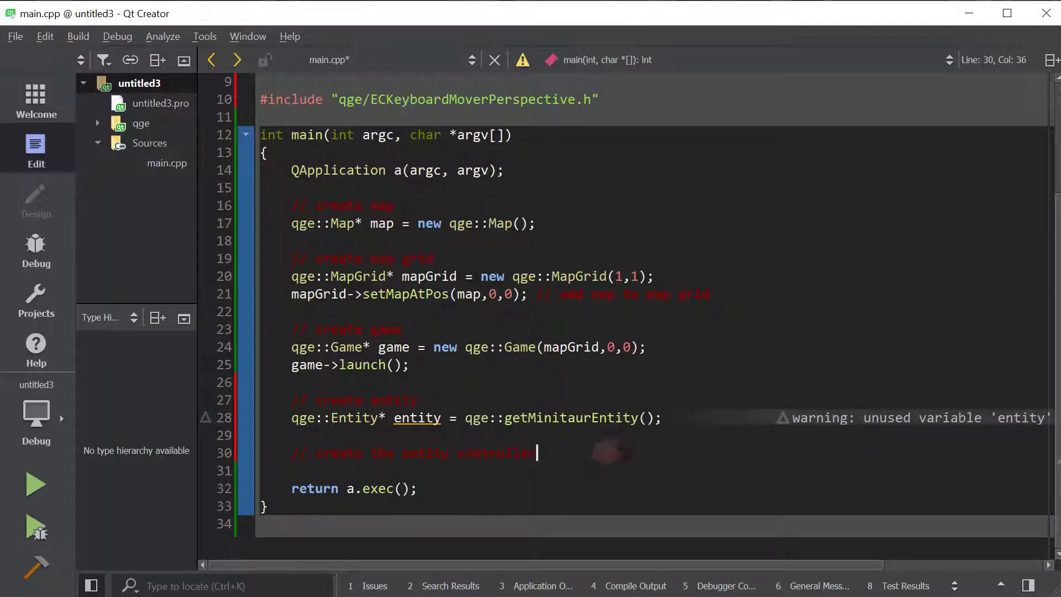
{"action": "type", "text": "qge::Ec"}
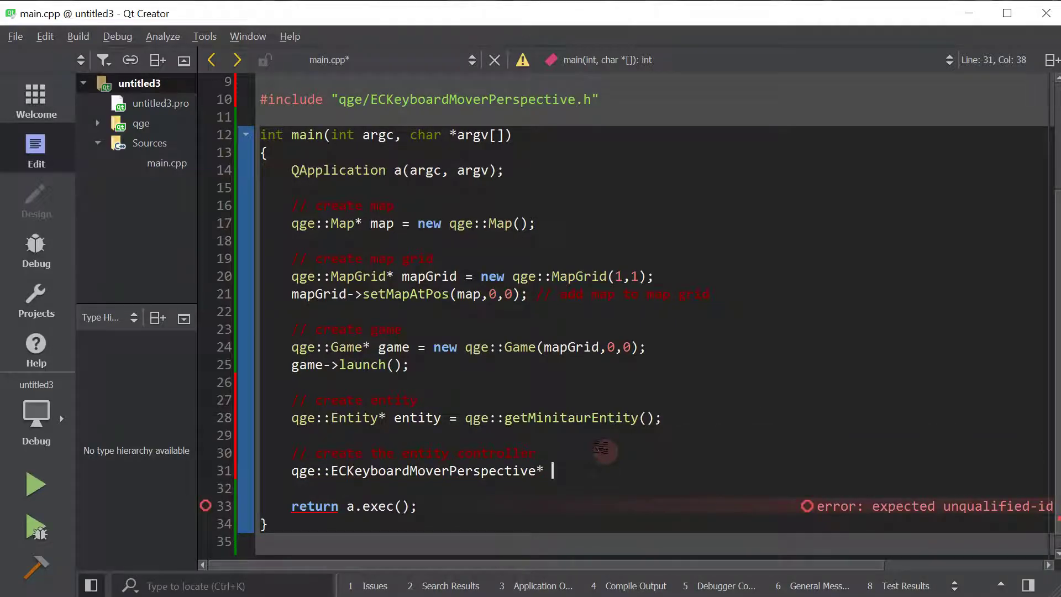
{"action": "type", "text": "keybo"}
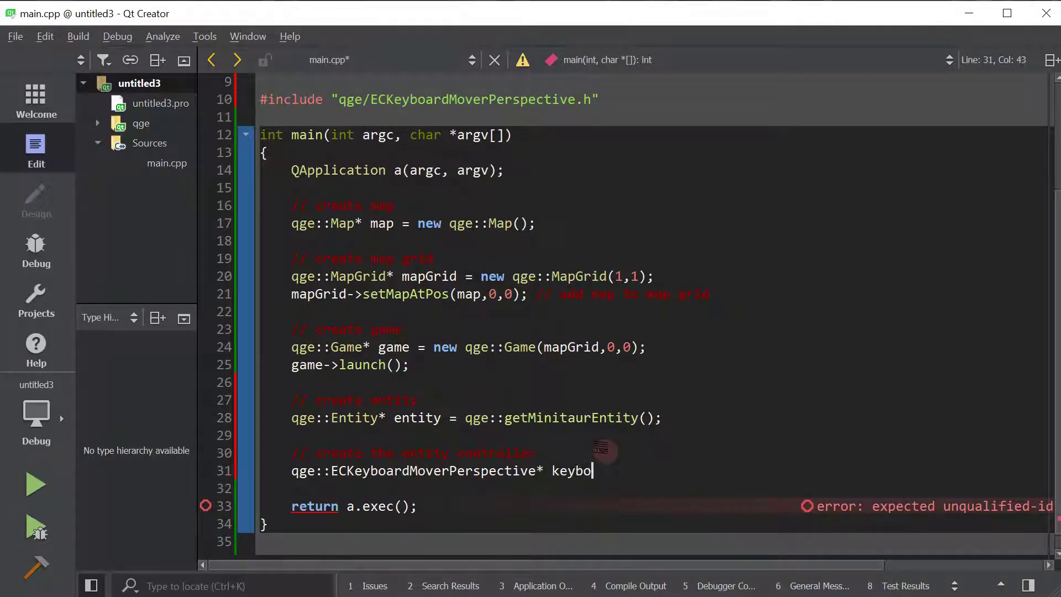
{"action": "type", "text": "ardMoverController = new qge::ECKeyboardMoverPerspective("}
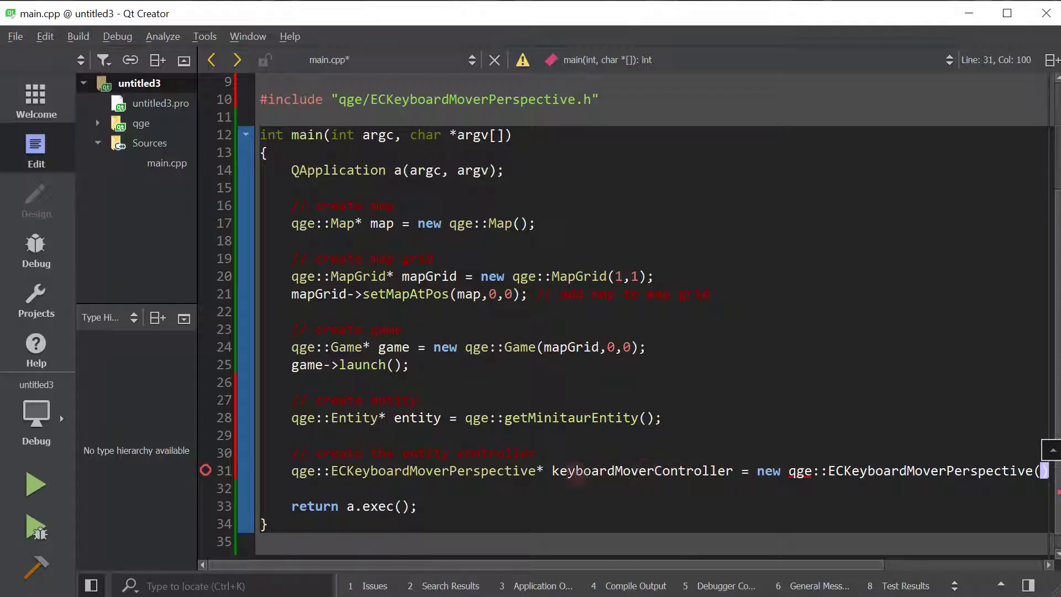
{"action": "type", "text": "entity"}
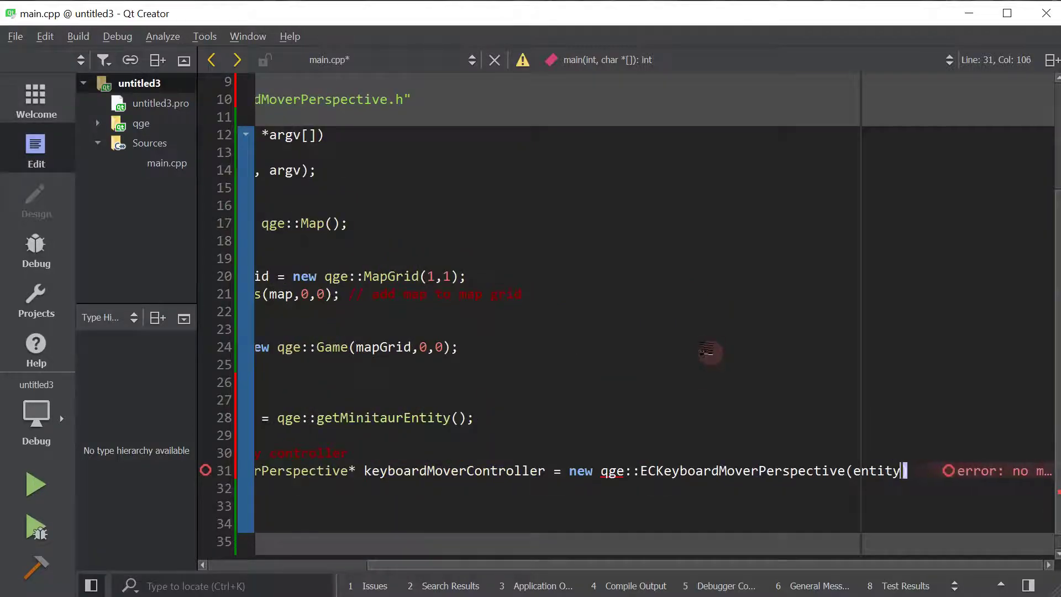
{"action": "type", "text": ")"}
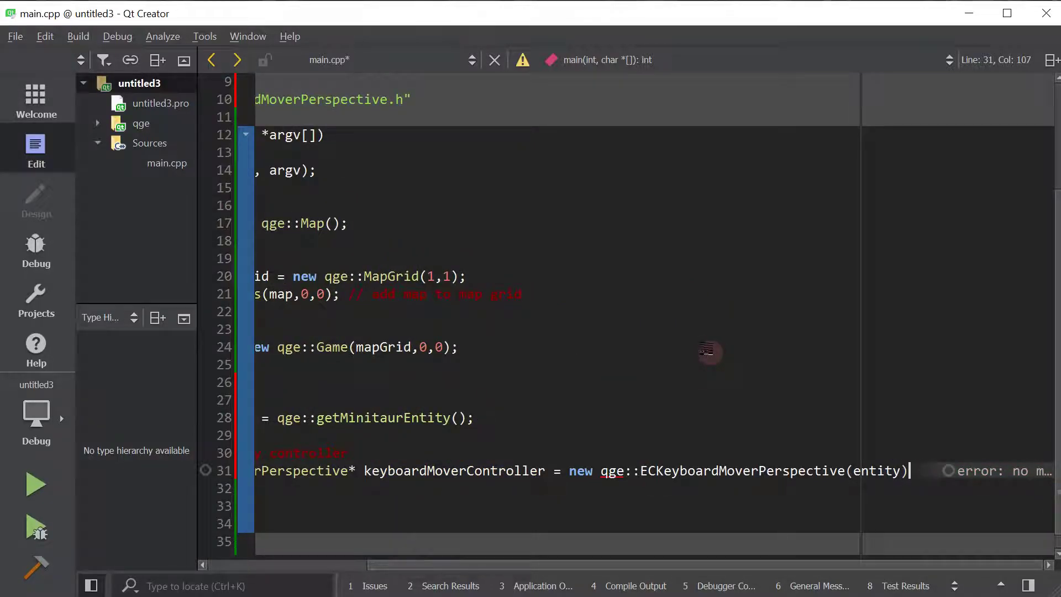
{"action": "type", "text": ";"}
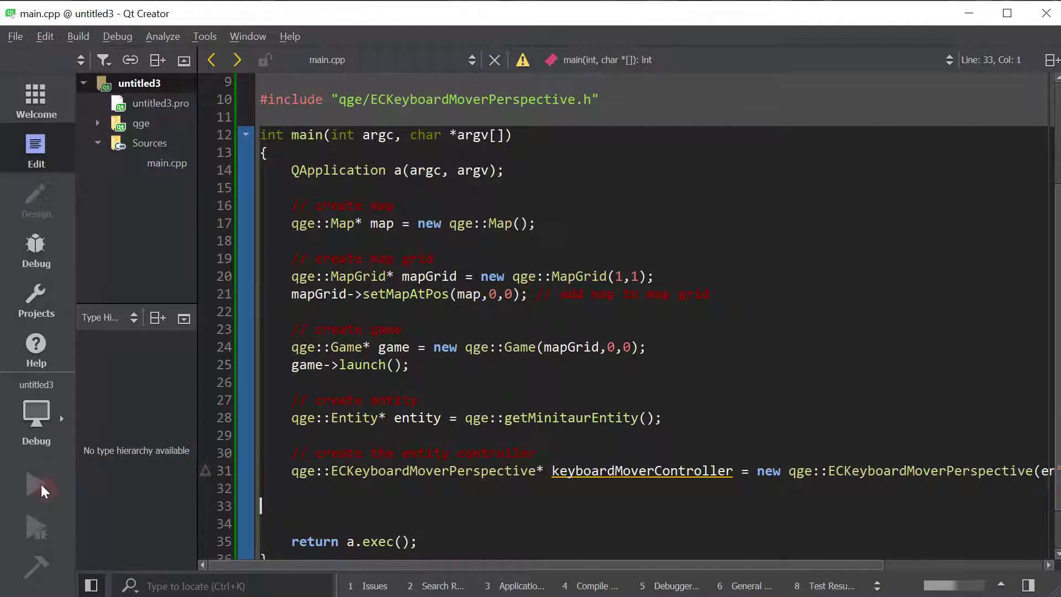
{"action": "mouse_move", "coordinate": [37, 487]}
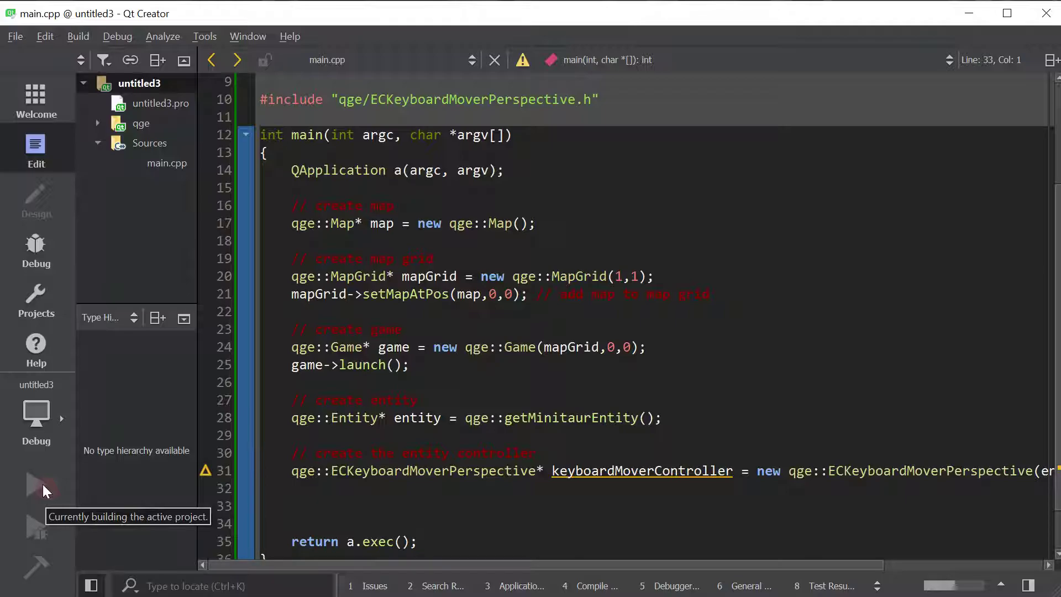
- Launch untitled3, view the grass-map game window, then close it
{"action": "left_click", "coordinate": [35, 483]}
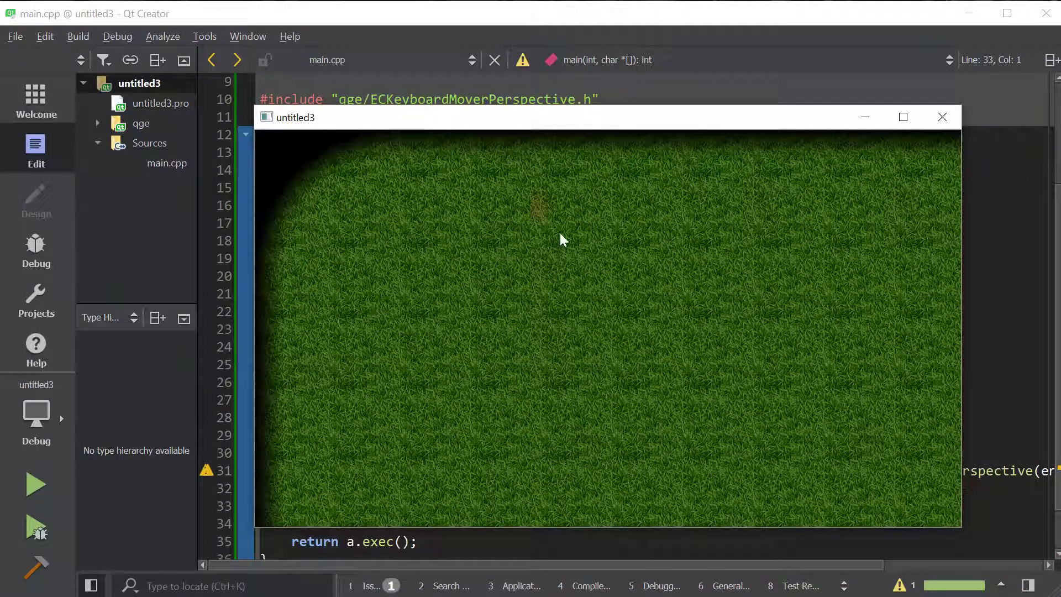
{"action": "mouse_move", "coordinate": [599, 264]}
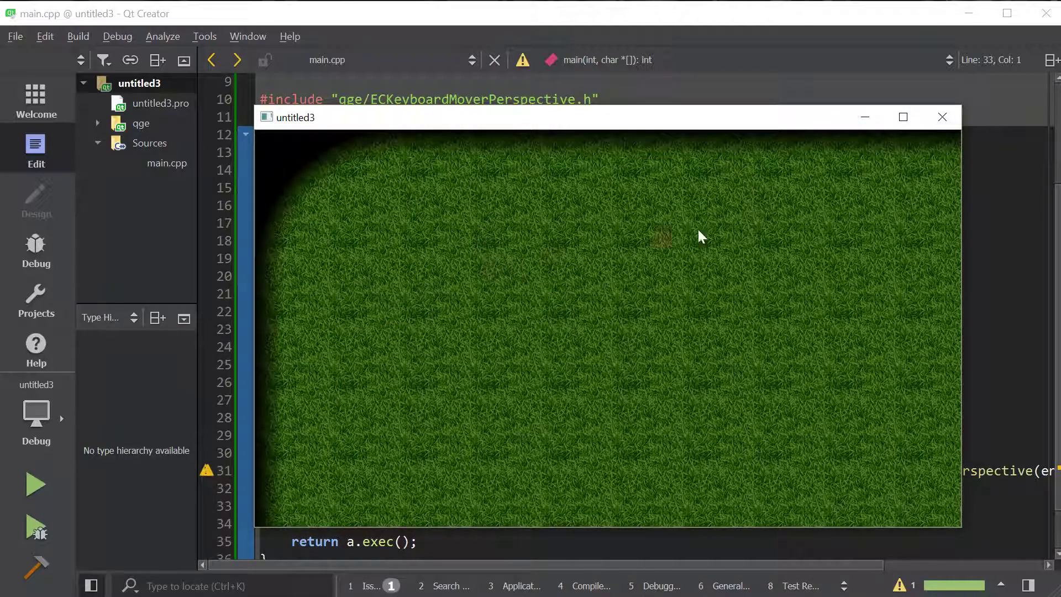
{"action": "left_click", "coordinate": [941, 117]}
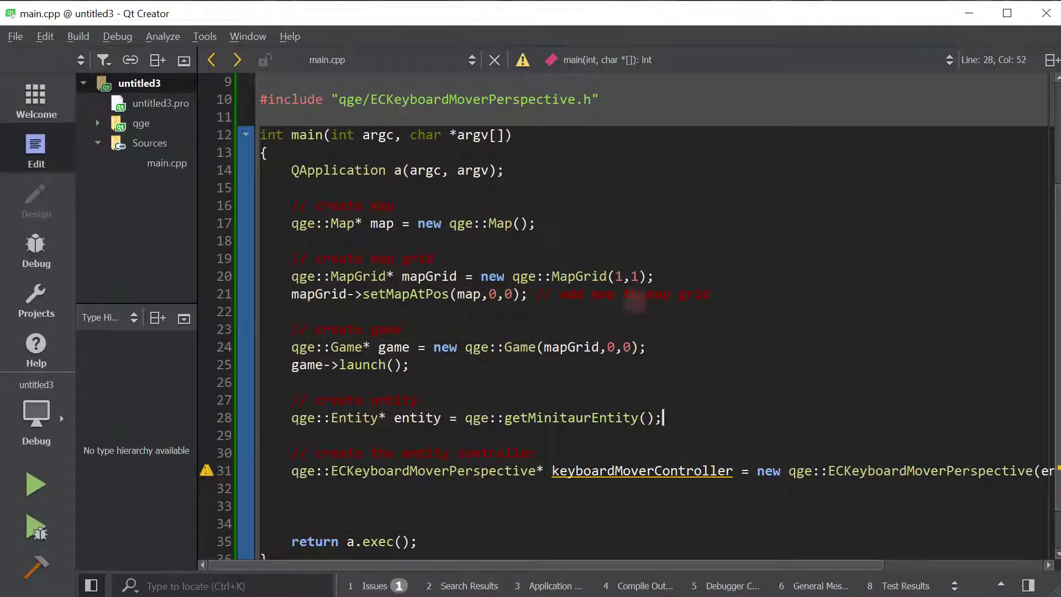
- Under an 'add entity' comment, setPos(QPointF(300,300)), setFacingAngle(0), and map->addEntity(entity)
{"action": "type", "text": "// add ent"}
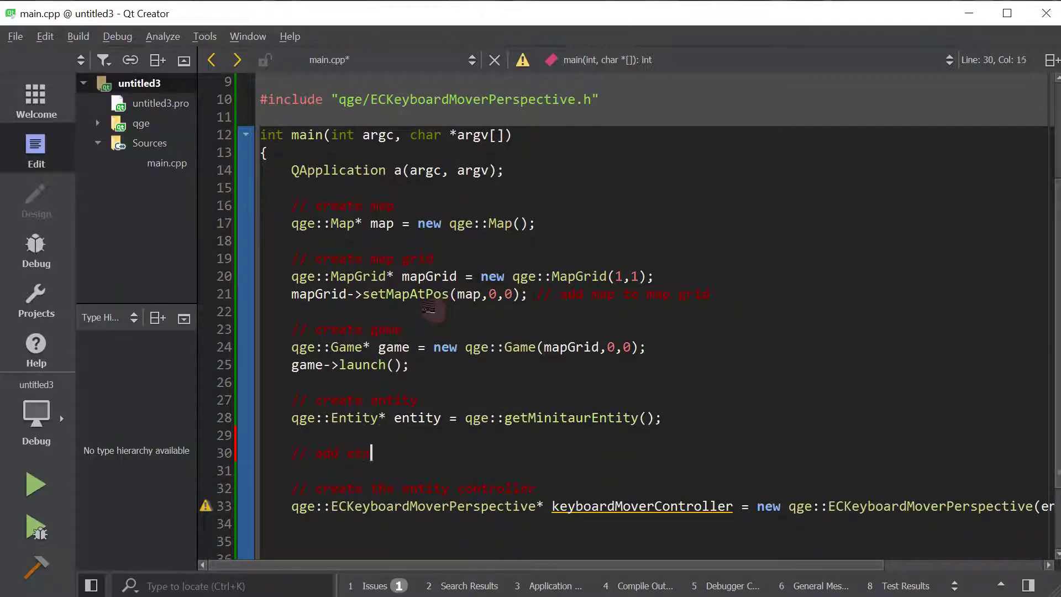
{"action": "type", "text": "en"}
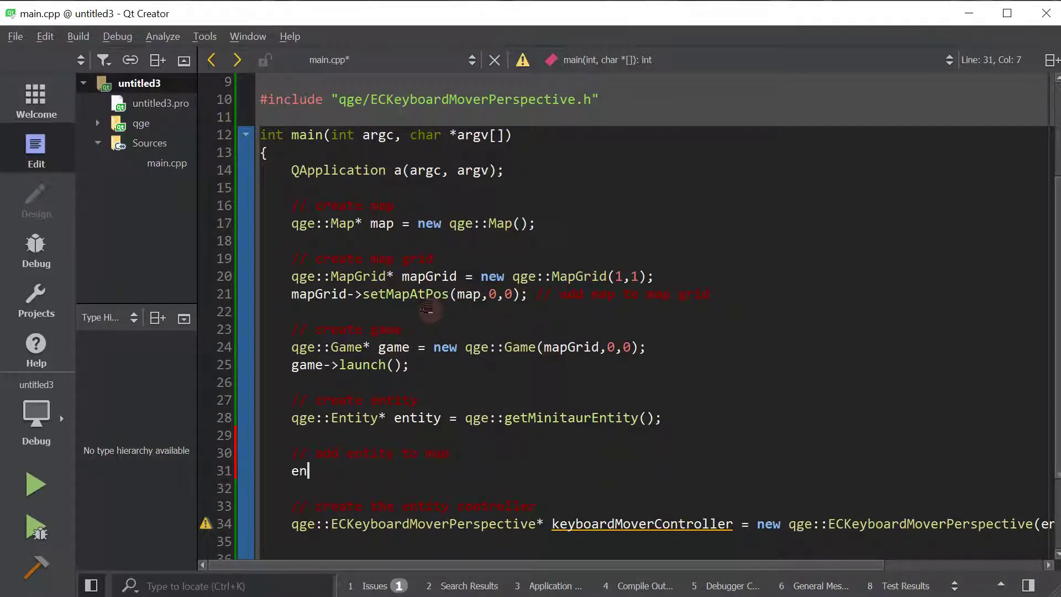
{"action": "type", "text": "tity->setPos("}
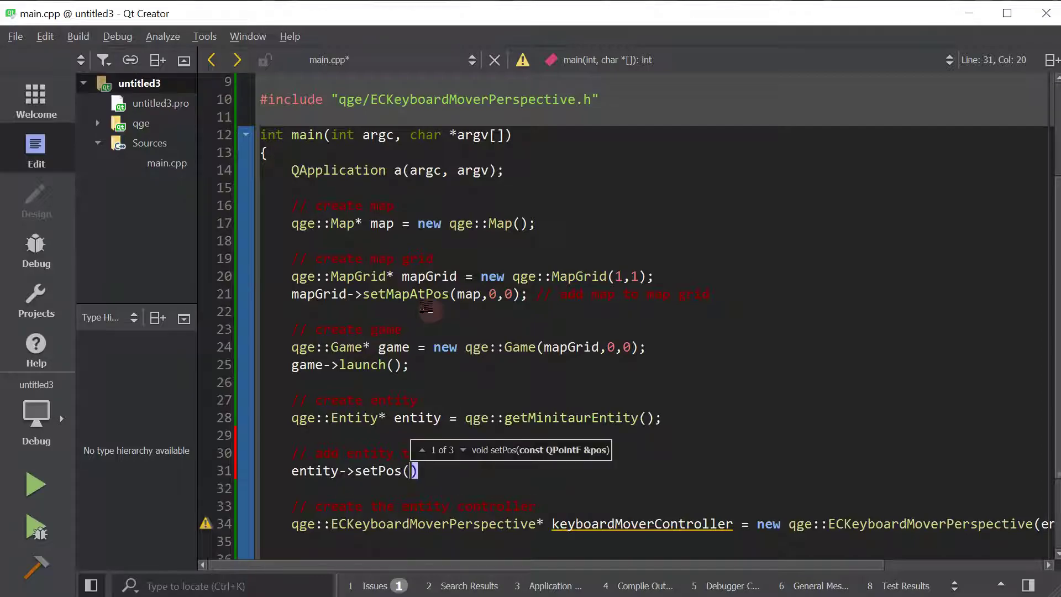
{"action": "type", "text": "QPointF("}
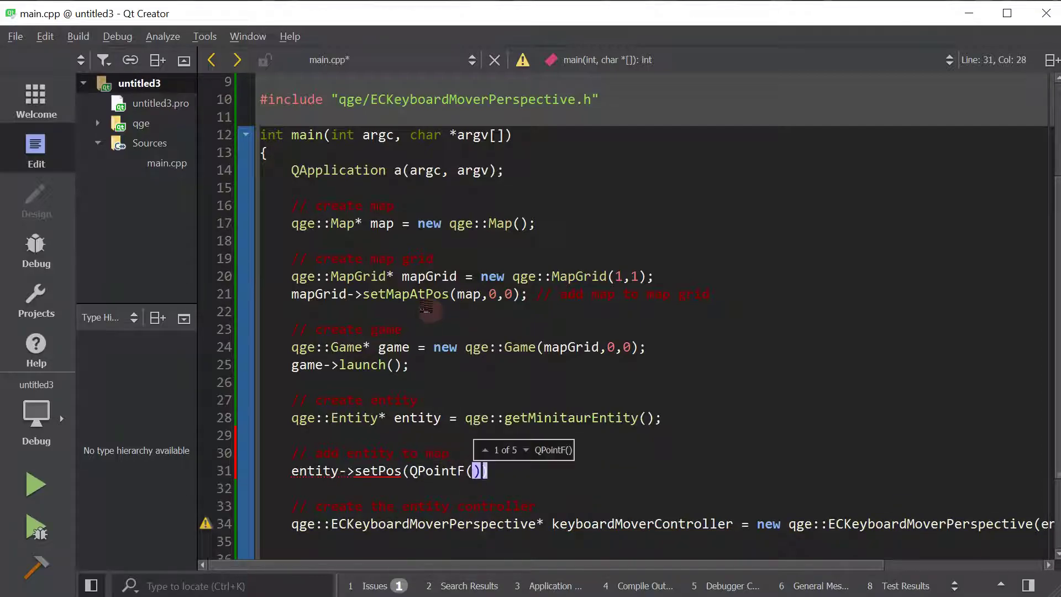
{"action": "type", "text": "300,300"}
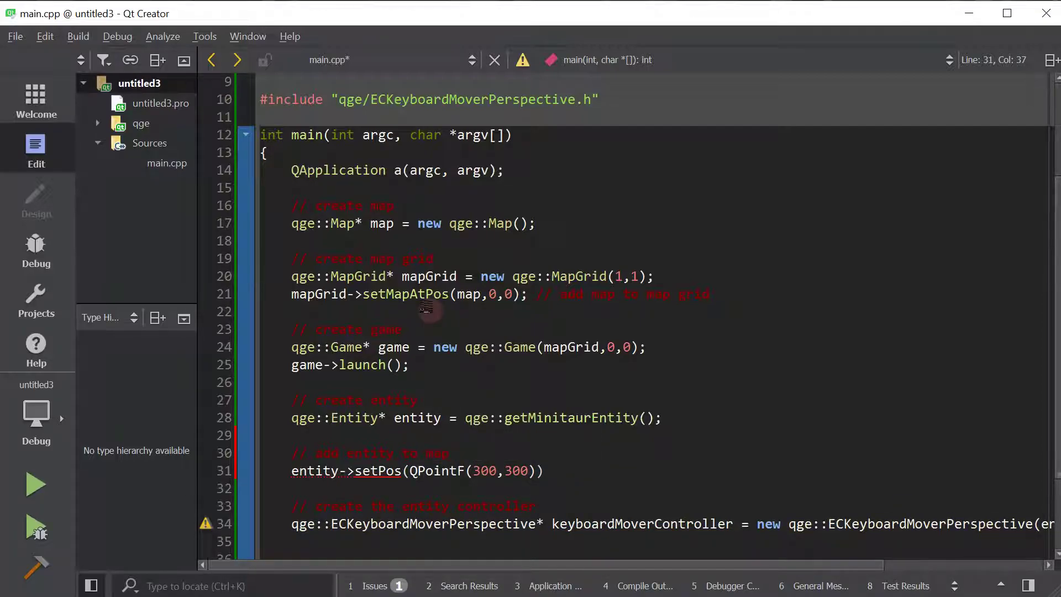
{"action": "type", "text": "entity->setFacingAngle(0);"}
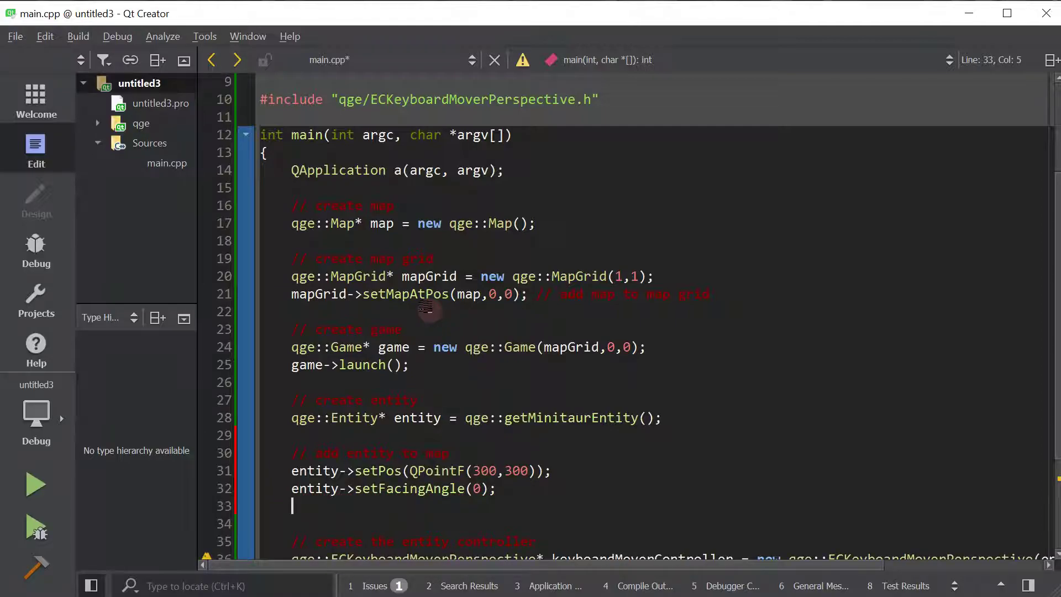
{"action": "type", "text": "map->adden"}
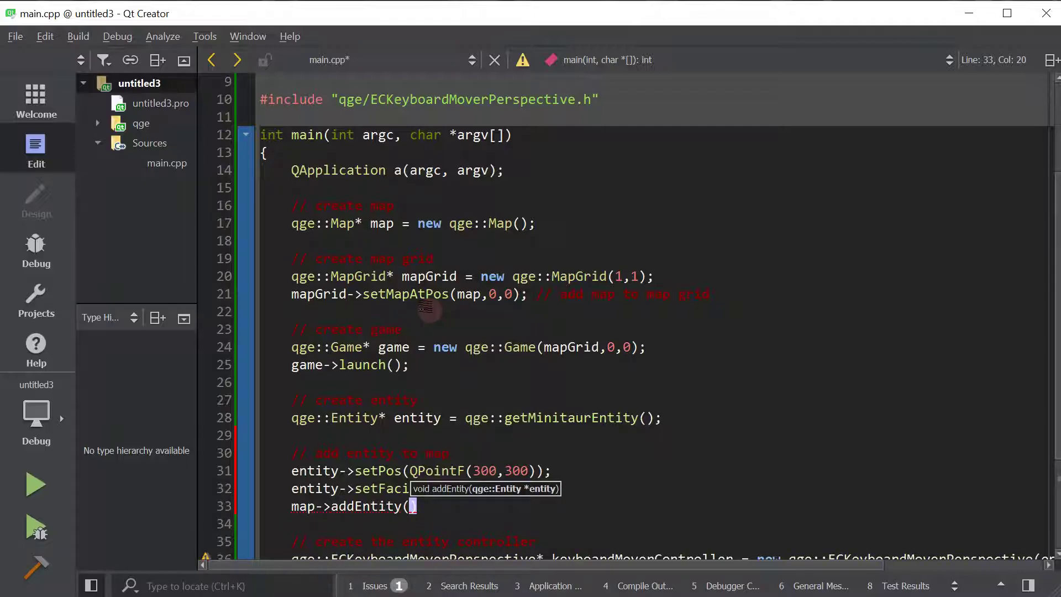
{"action": "type", "text": "entity"}
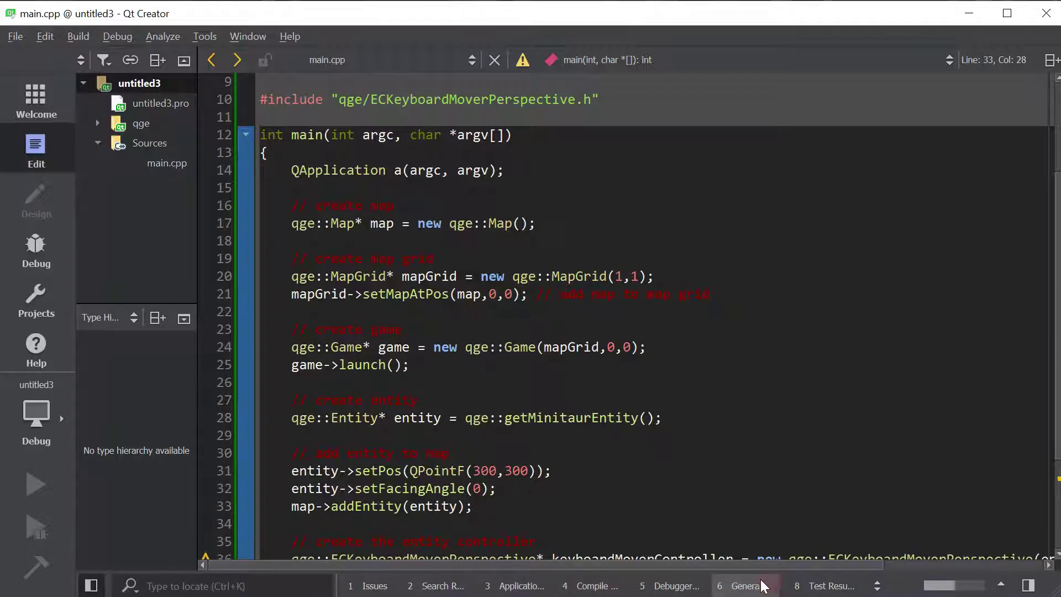
- Run untitled3 to see the minotaur standing on the grass map
{"action": "left_click", "coordinate": [35, 483]}
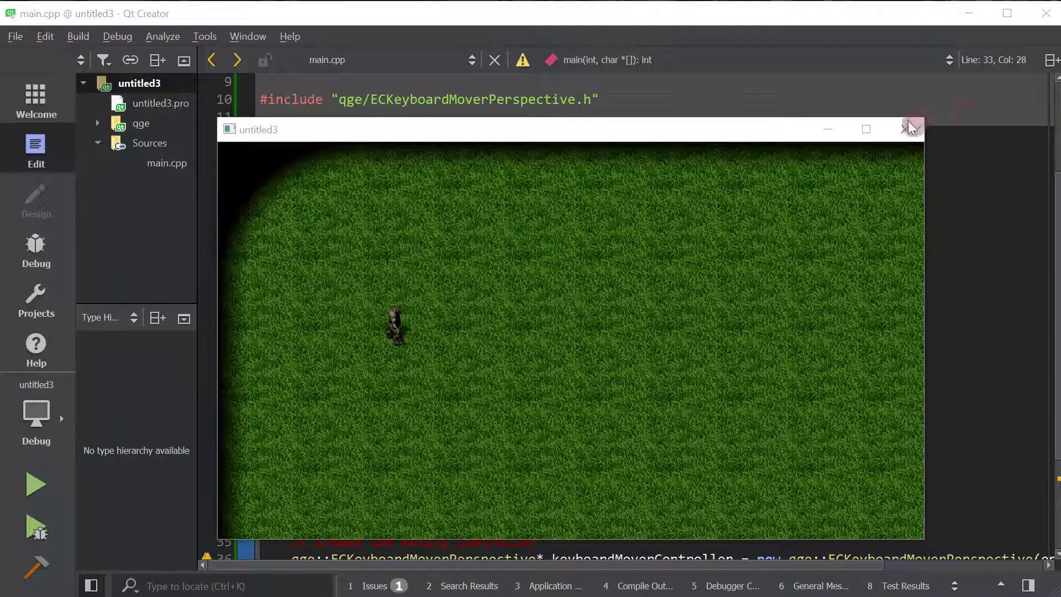
- Close the game window and add a new #include line for qge/ECMouseFacer.h
{"action": "left_click", "coordinate": [907, 130]}
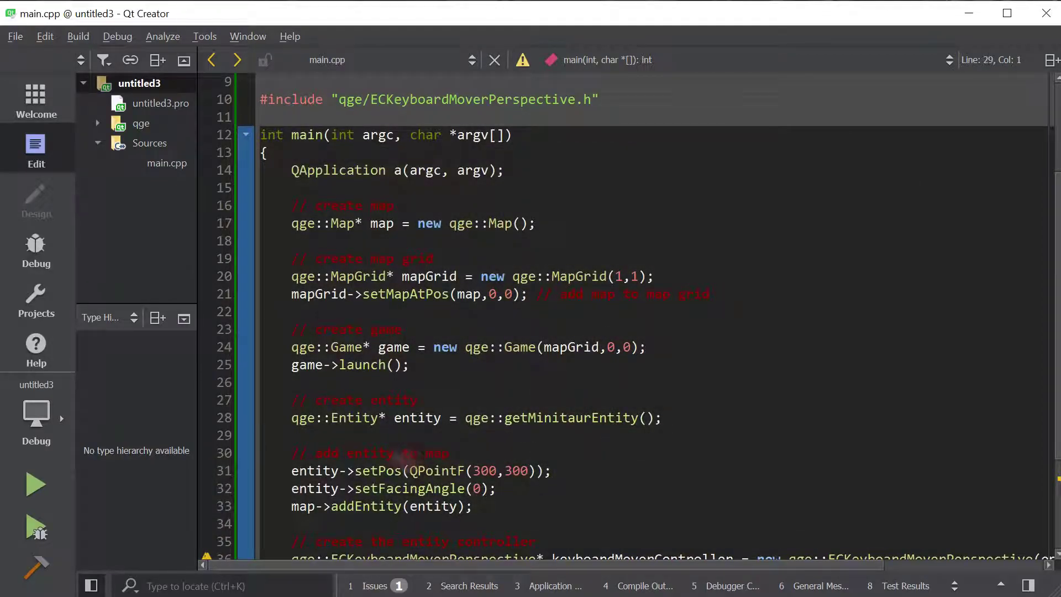
{"action": "scroll", "scroll_direction": "down", "scroll_amount": 3}
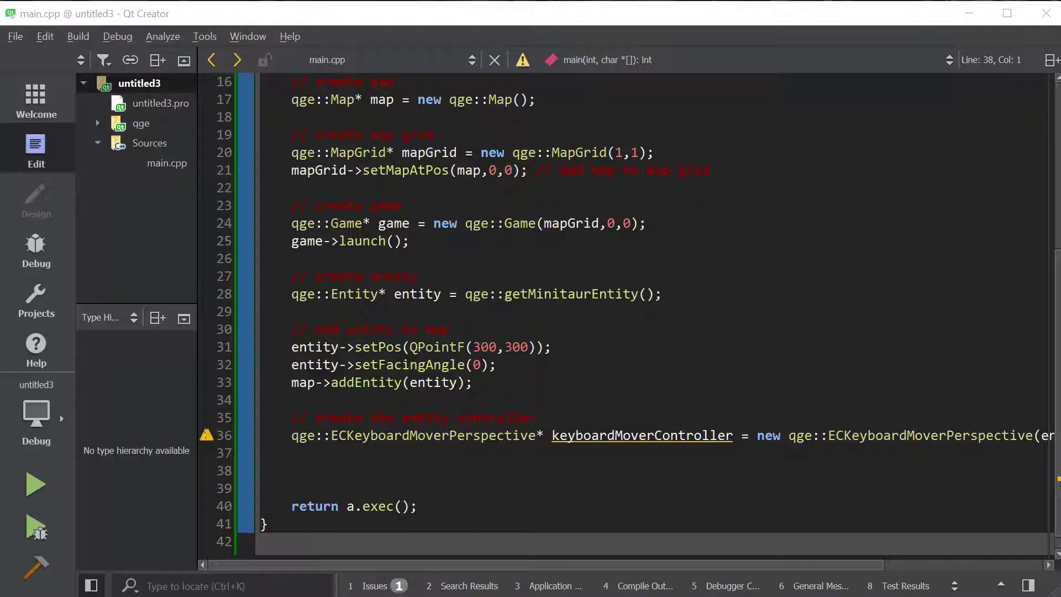
{"action": "scroll", "scroll_direction": "up", "scroll_amount": 3}
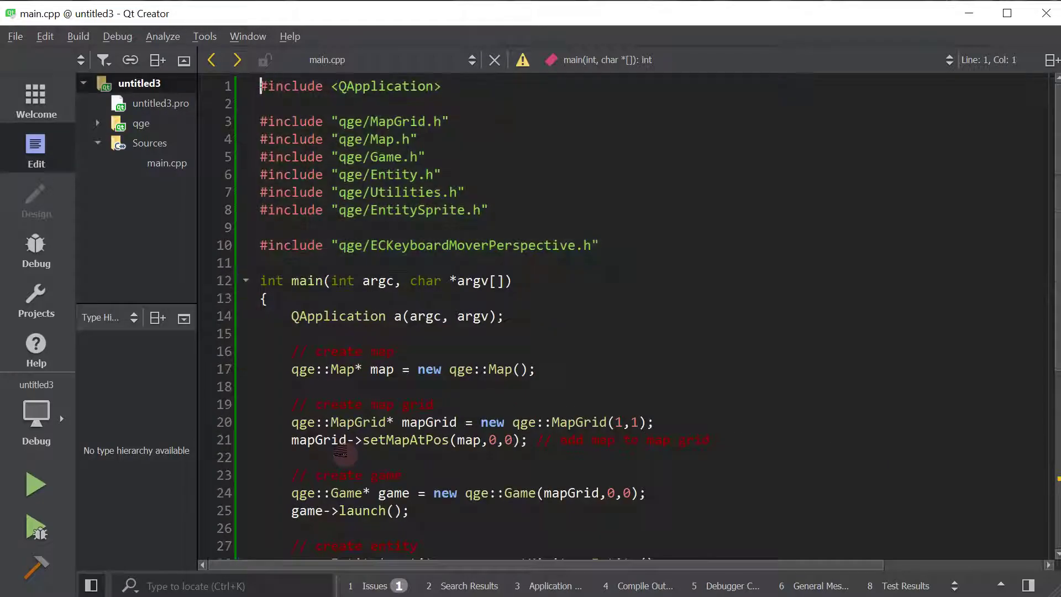
{"action": "key", "text": "enter"}
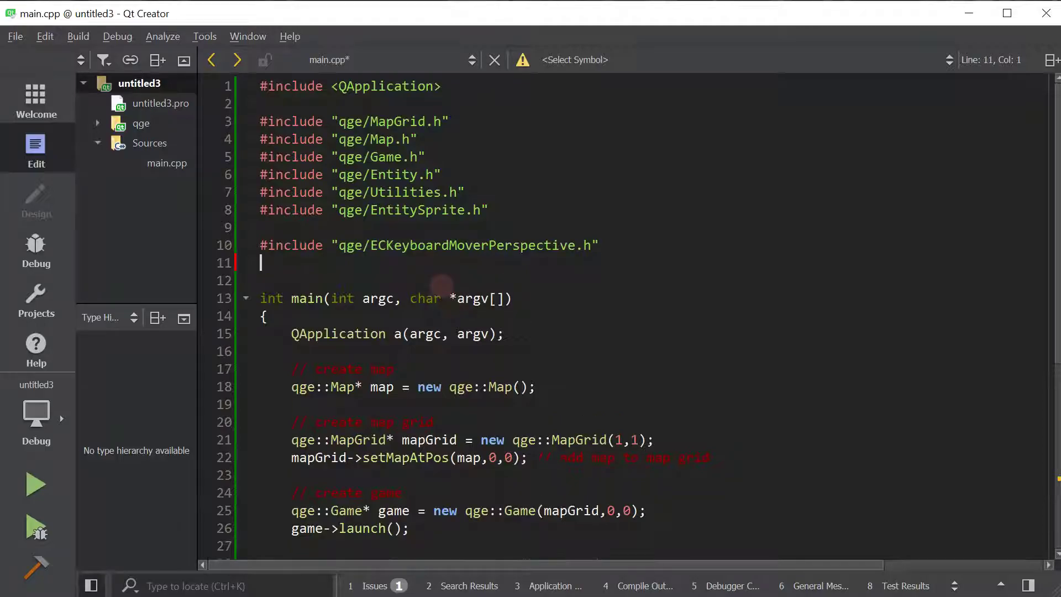
{"action": "type", "text": "#include \"qge/ECMouseFacer.h"}
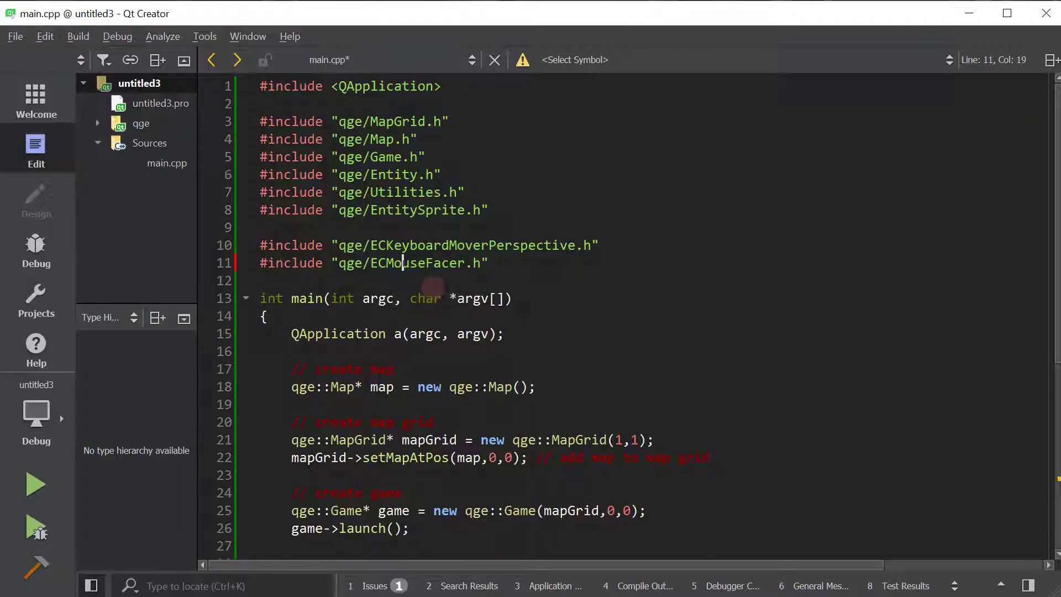
{"action": "right_click", "coordinate": [406, 264]}
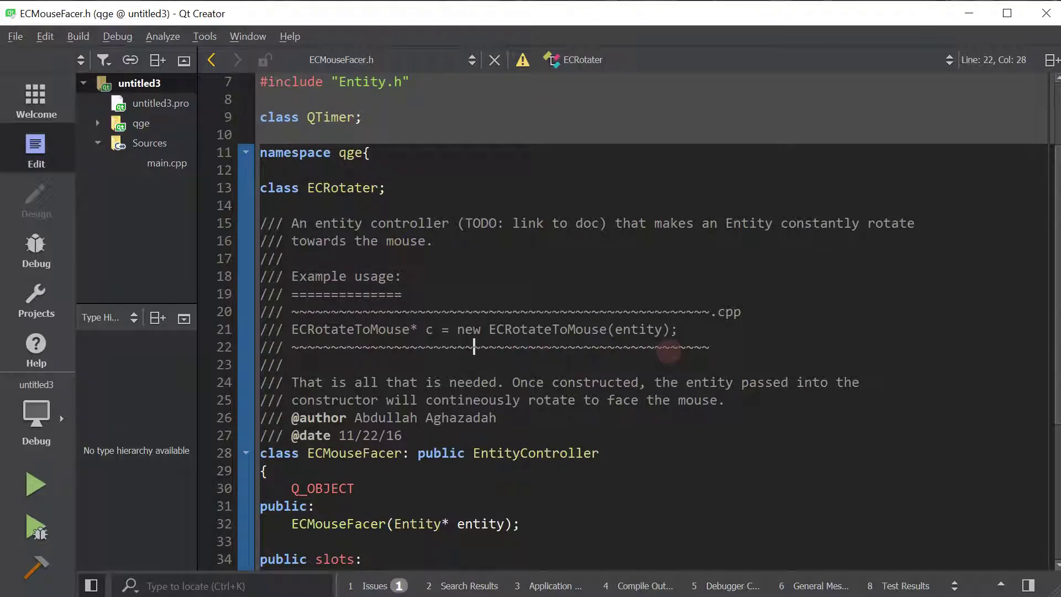
{"action": "double_click", "coordinate": [639, 329]}
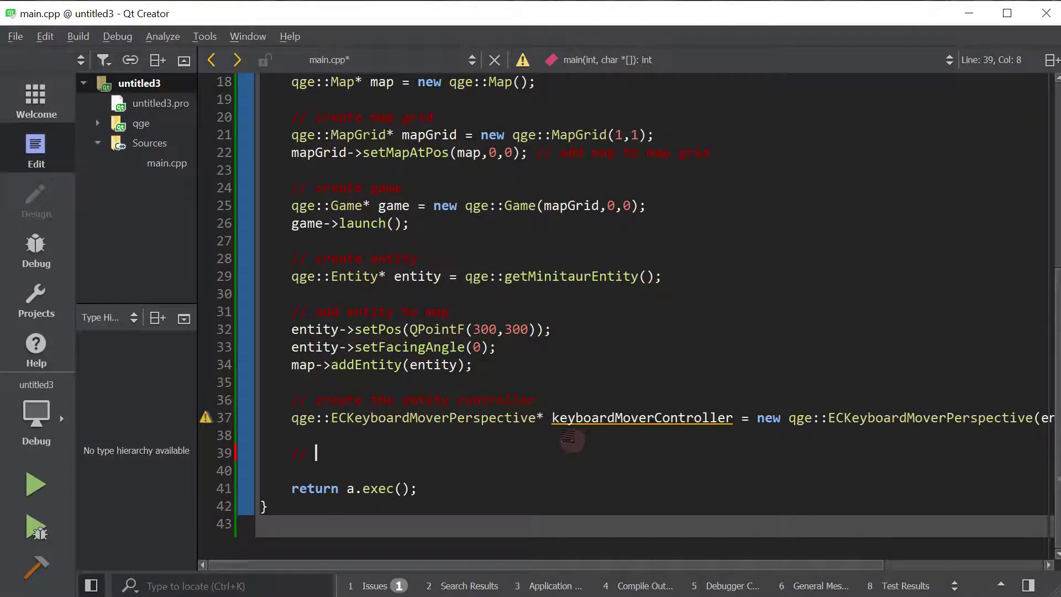
- Write qge::ECMouseFacer* mouseFacerController = new qge::ECMouseFacer(entity); below the keyboard mover
{"action": "type", "text": "qge:"}
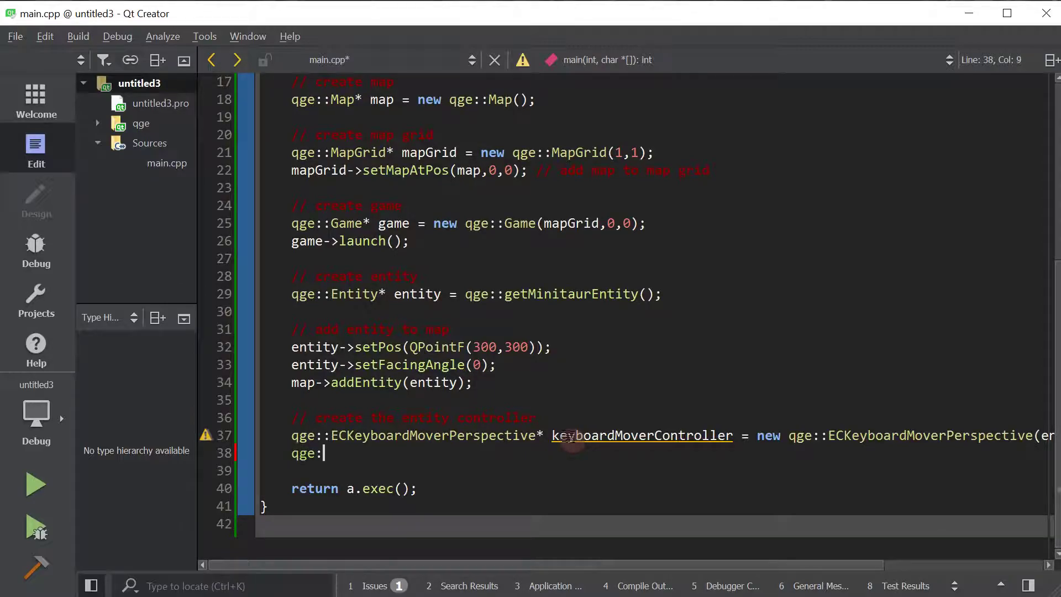
{"action": "type", "text": ":"}
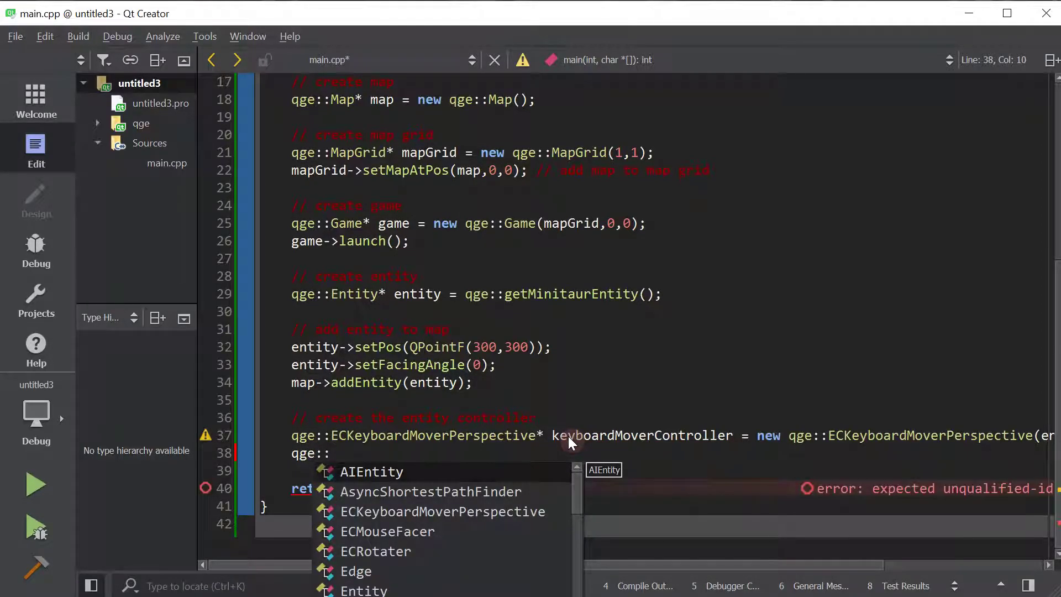
{"action": "type", "text": "ECMouseFacer*"}
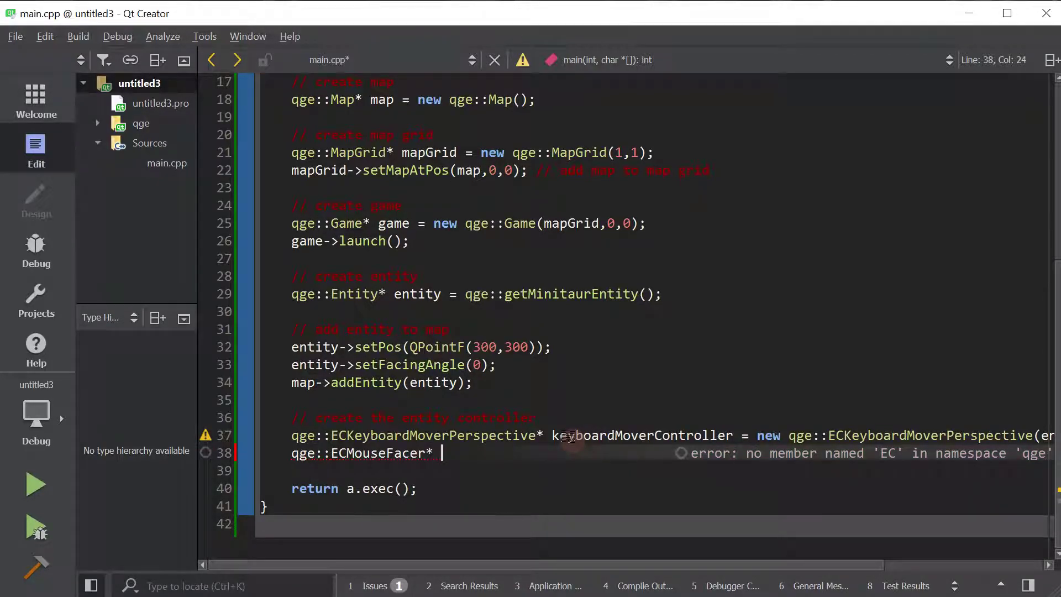
{"action": "type", "text": "mouseFa"}
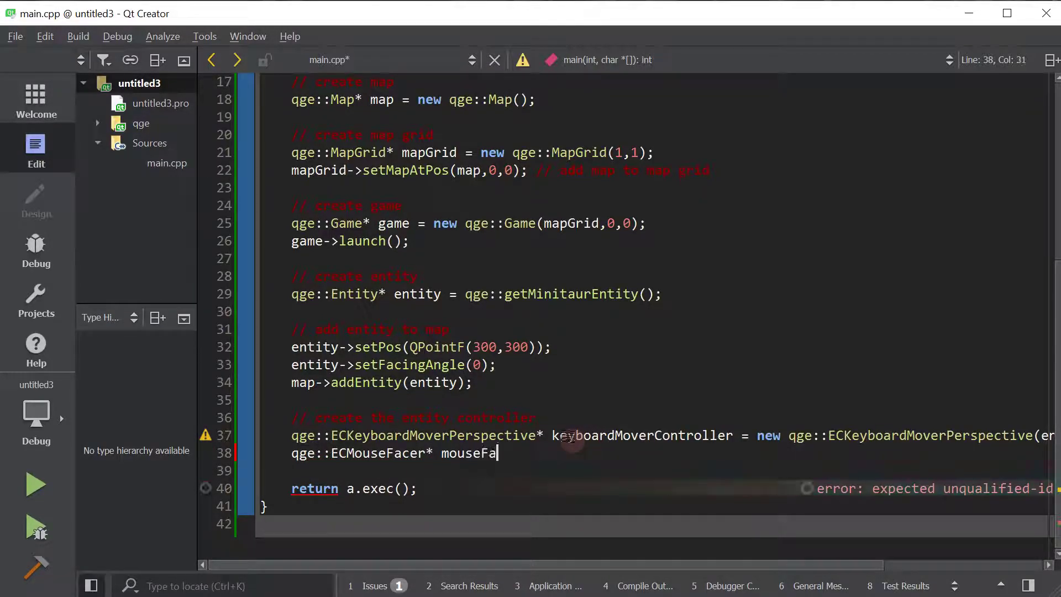
{"action": "type", "text": "cerController"}
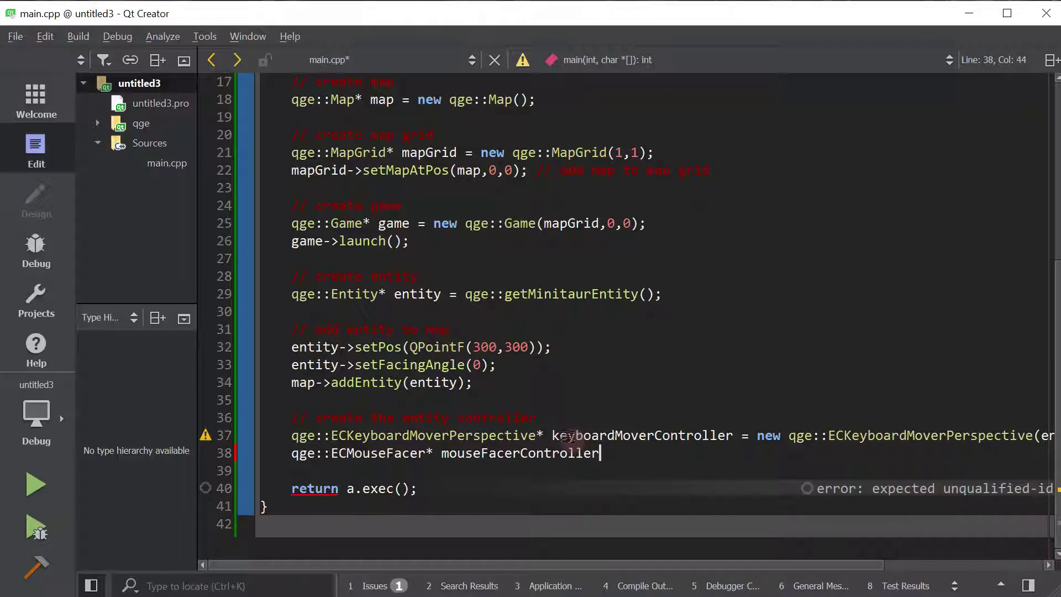
{"action": "type", "text": "= new"}
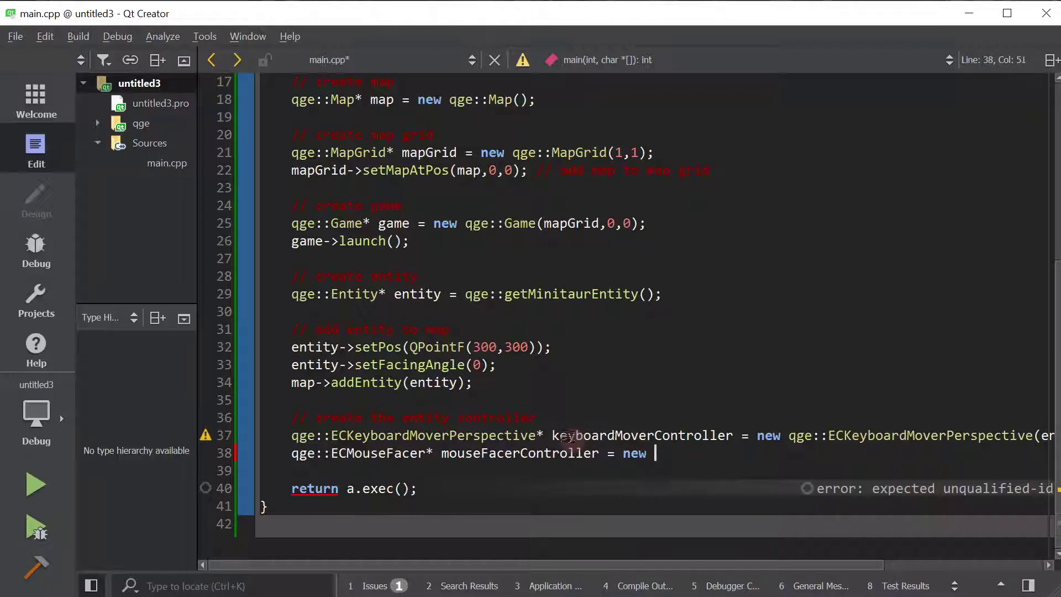
{"action": "type", "text": "qge::ECMouseFacer"}
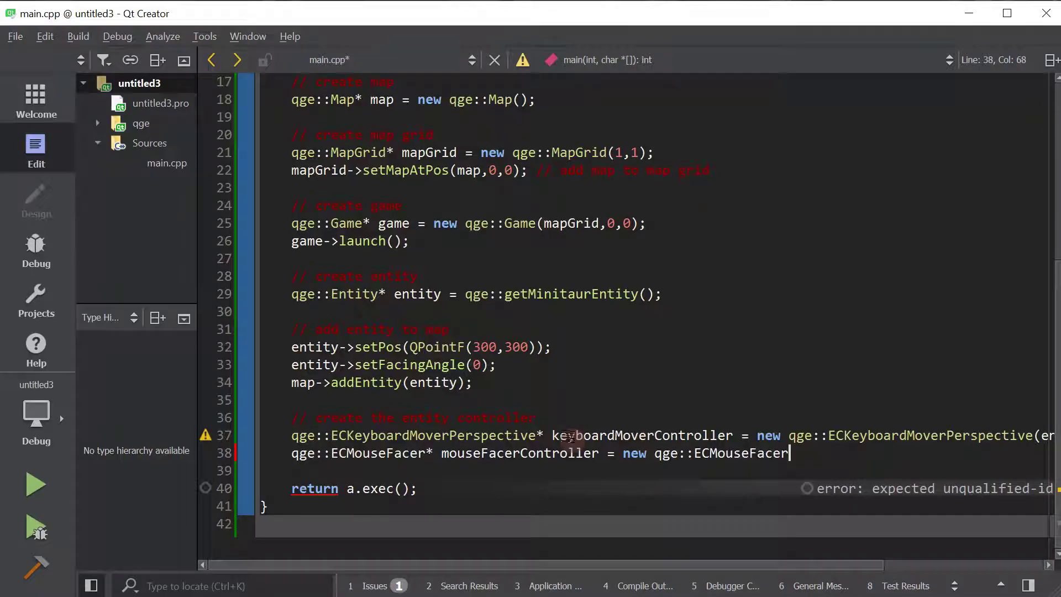
{"action": "type", "text": "("}
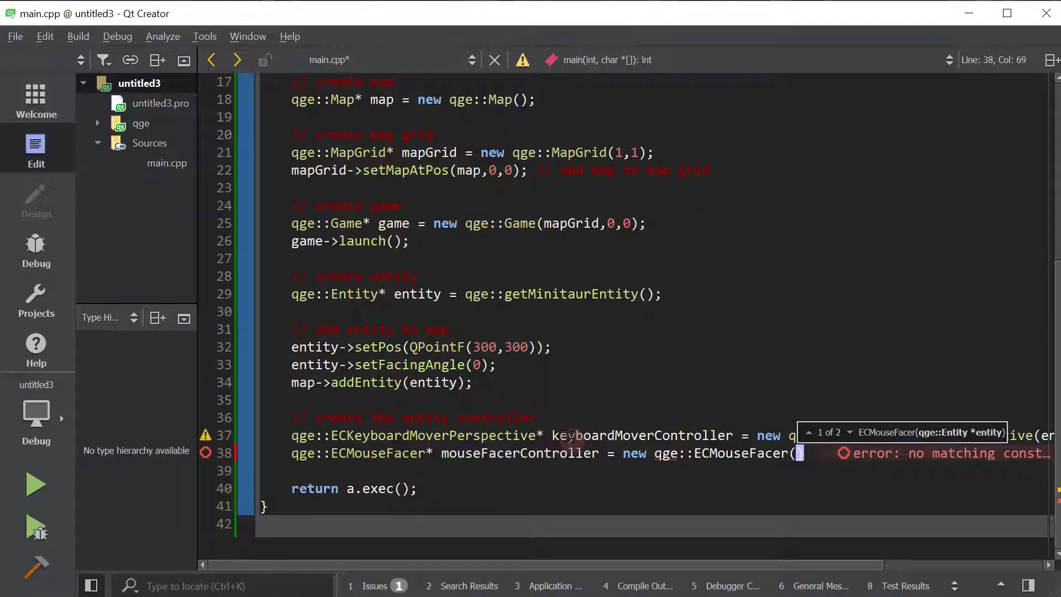
{"action": "type", "text": "entity)"}
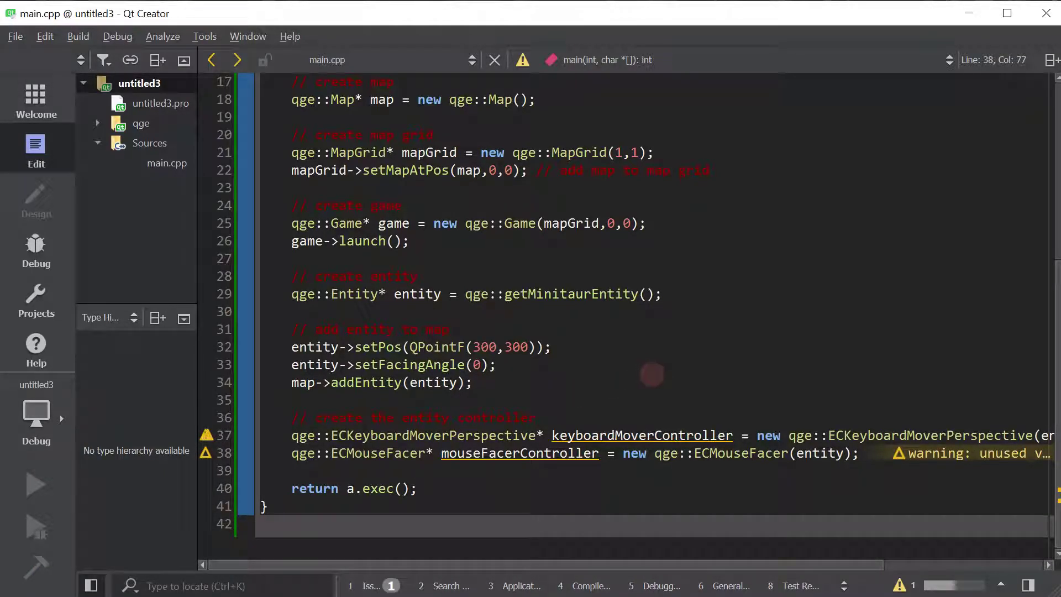
{"action": "left_click", "coordinate": [35, 483]}
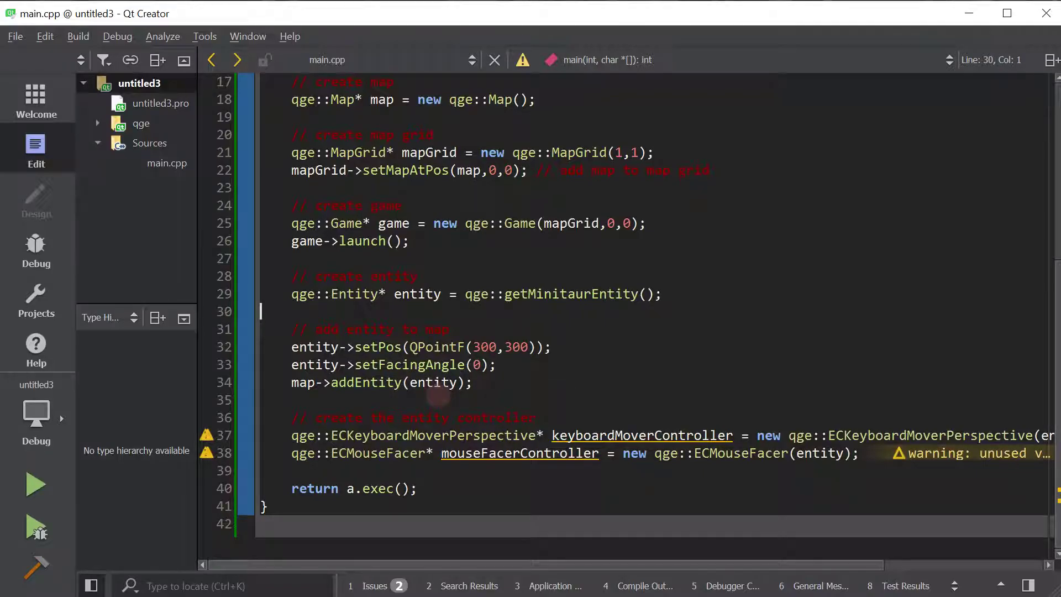
- Open ECKeyboardMoverPerspective's type hierarchy and scroll through EntityController's derived classes
{"action": "left_click", "coordinate": [431, 435]}
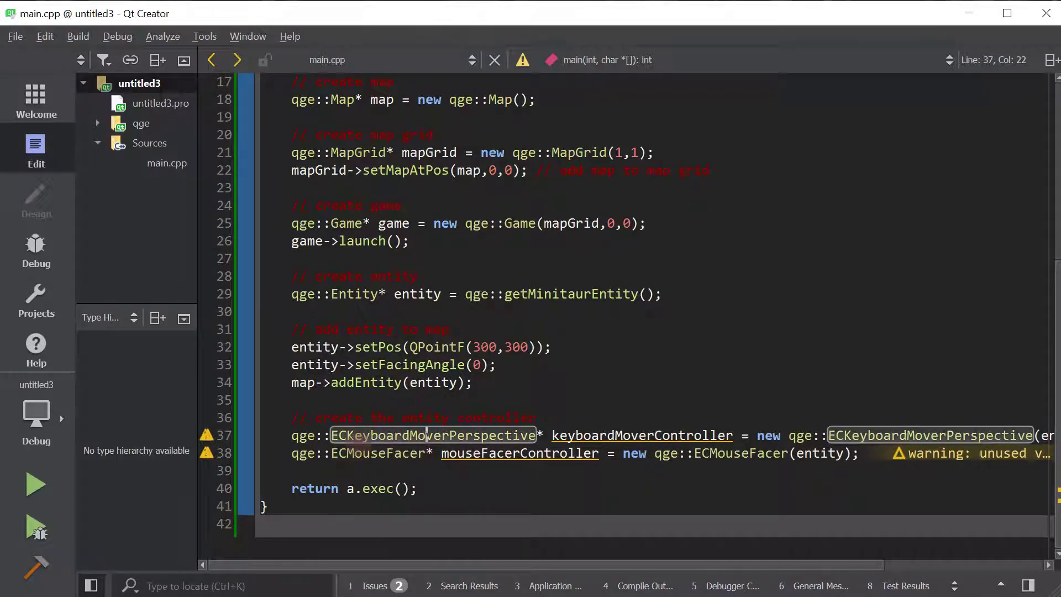
{"action": "right_click", "coordinate": [433, 435]}
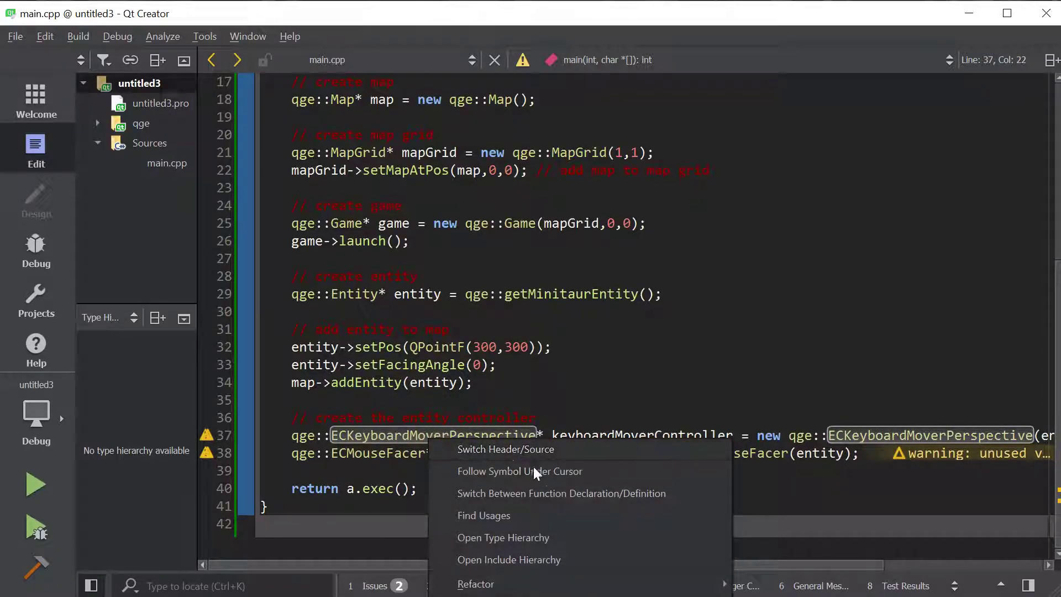
{"action": "mouse_move", "coordinate": [503, 537]}
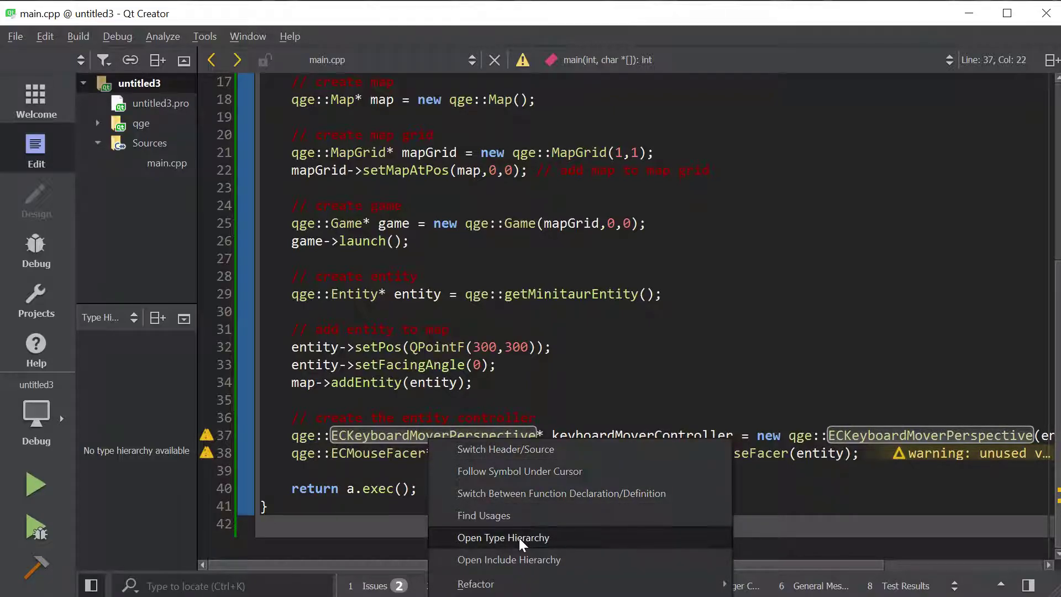
{"action": "left_click", "coordinate": [504, 537]}
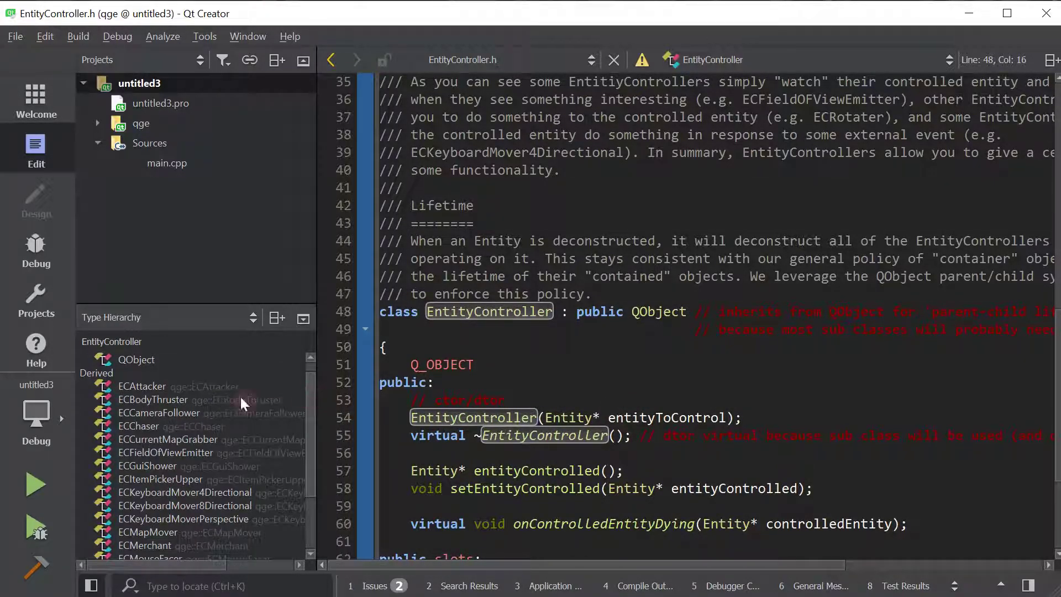
{"action": "scroll", "scroll_direction": "down", "scroll_amount": 3}
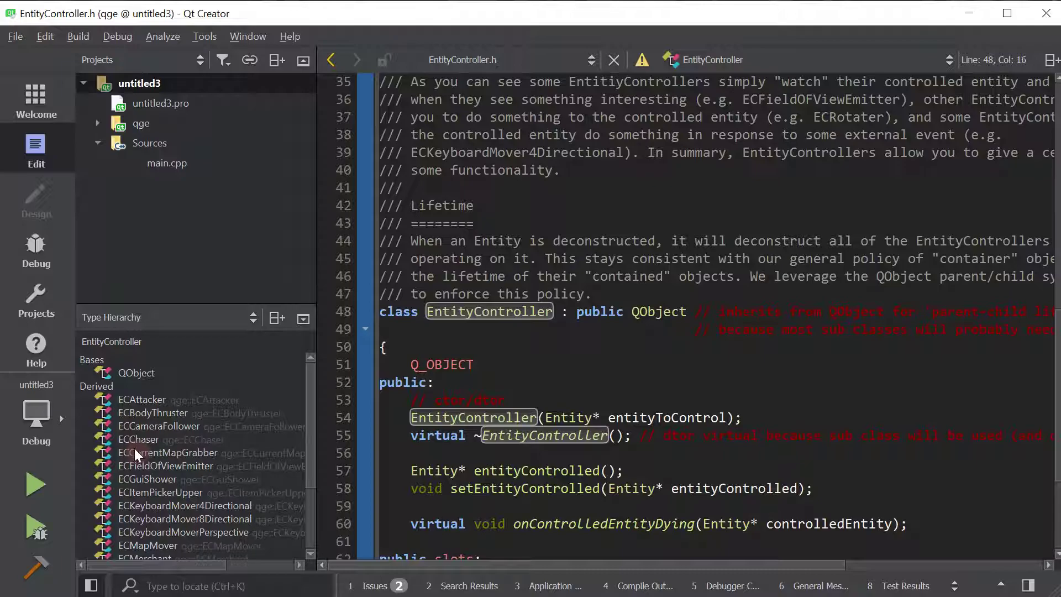
{"action": "mouse_move", "coordinate": [147, 465]}
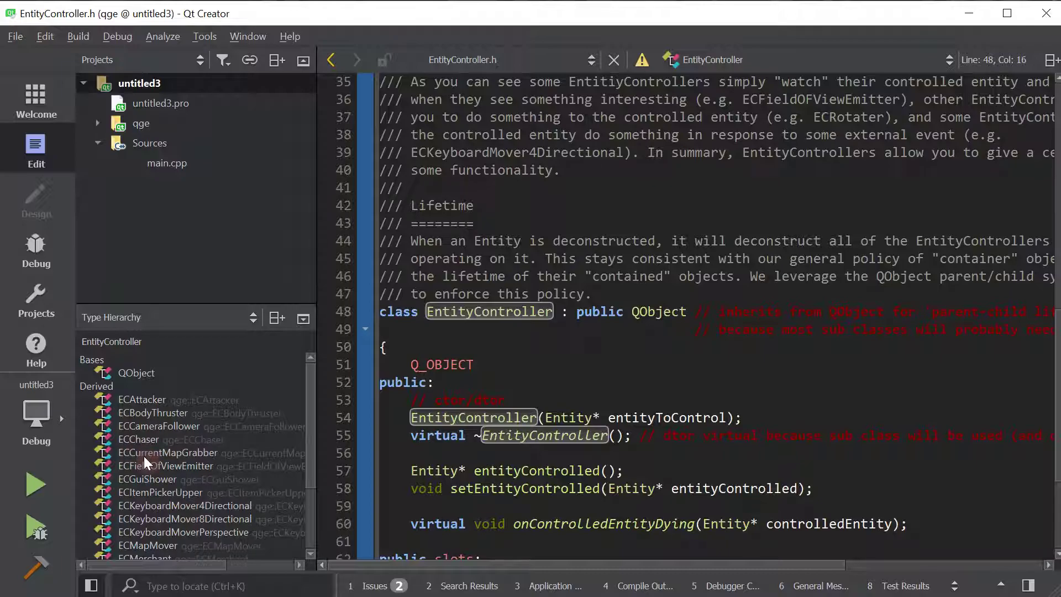